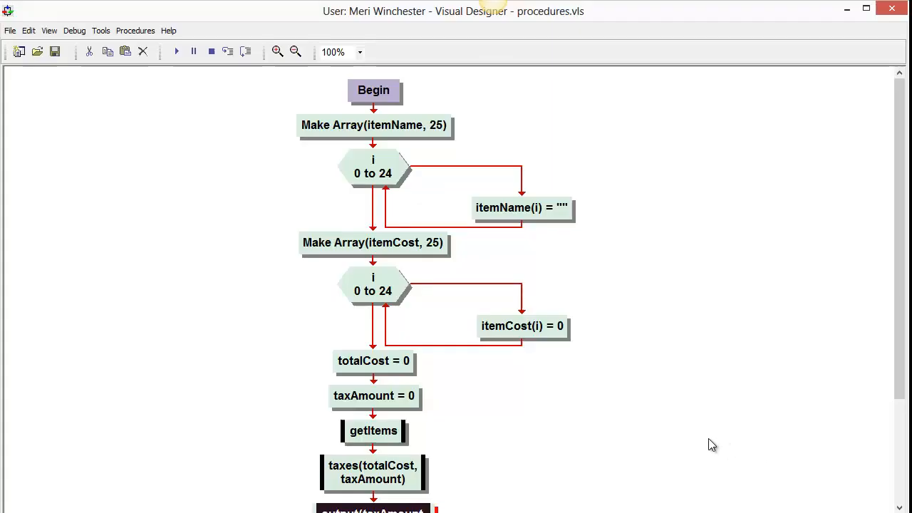
{"action": "mouse_move", "coordinate": [704, 448]}
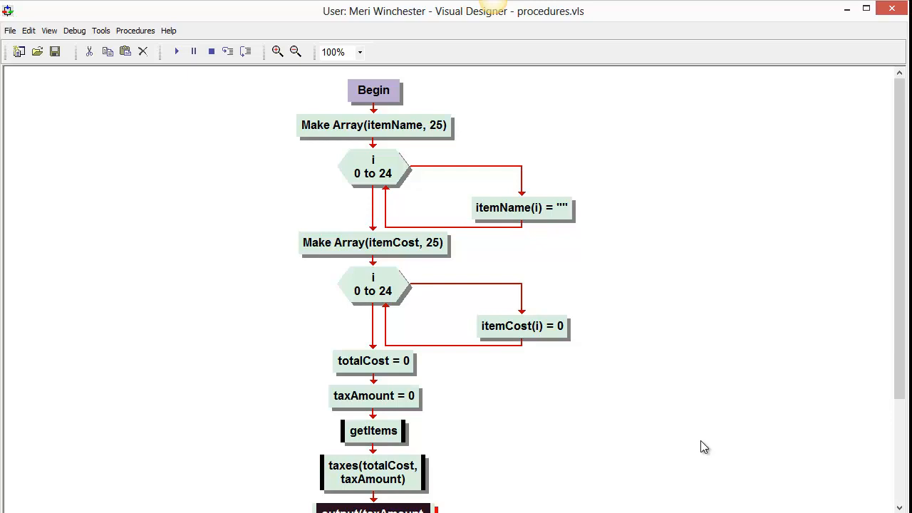
{"action": "mouse_move", "coordinate": [667, 419]}
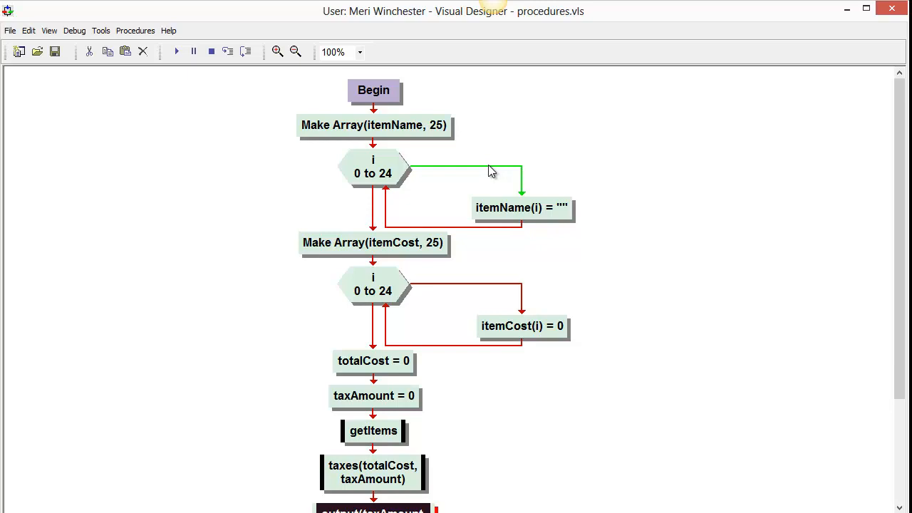
{"action": "mouse_move", "coordinate": [342, 131]}
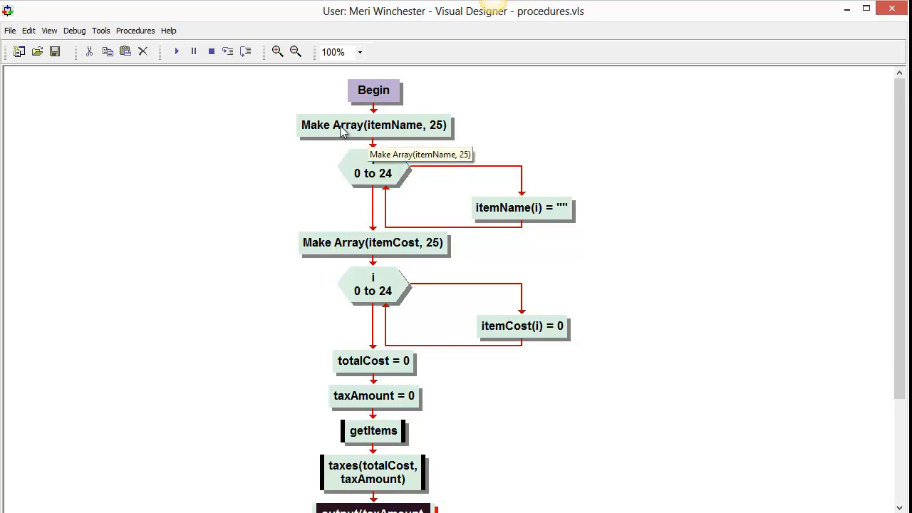
{"action": "mouse_move", "coordinate": [402, 133]}
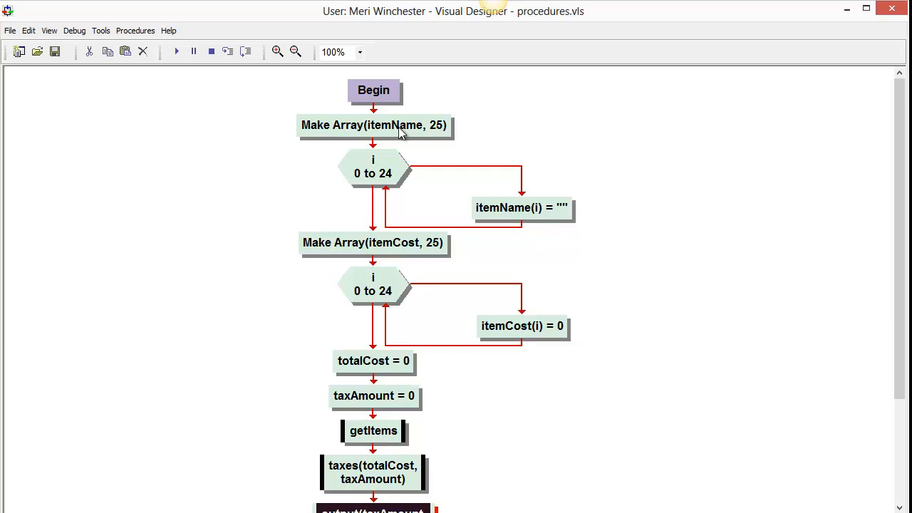
{"action": "mouse_move", "coordinate": [390, 186]}
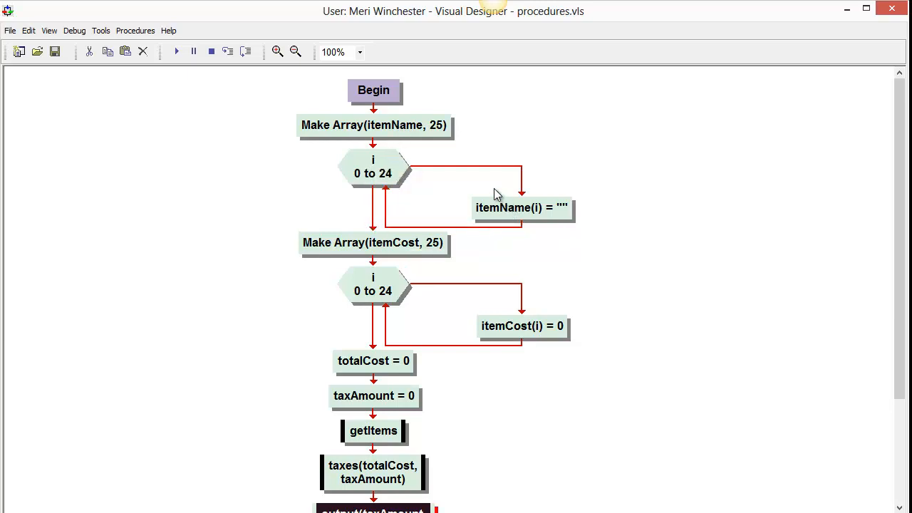
{"action": "mouse_move", "coordinate": [399, 171]}
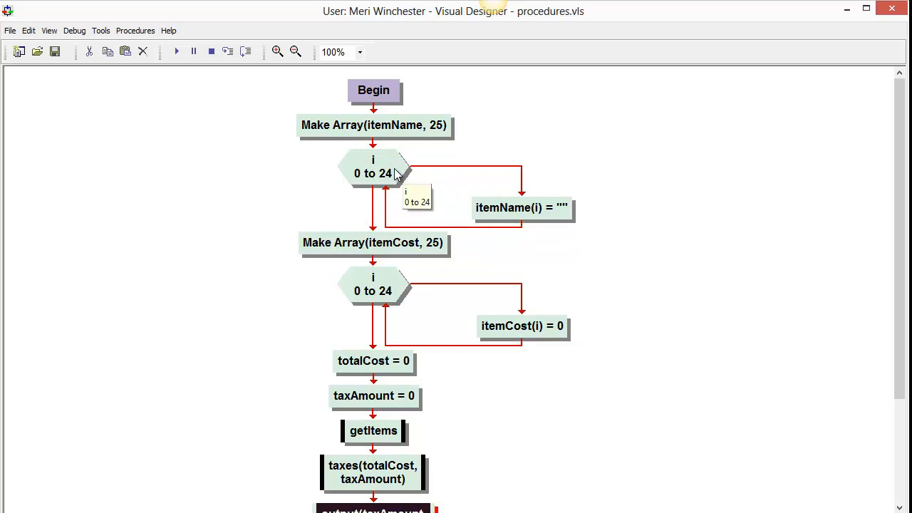
{"action": "mouse_move", "coordinate": [464, 197]}
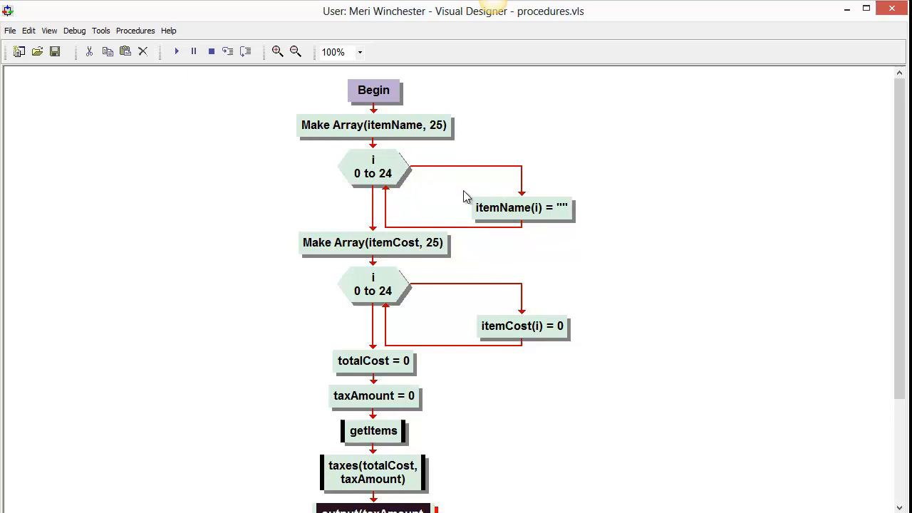
{"action": "mouse_move", "coordinate": [554, 208]}
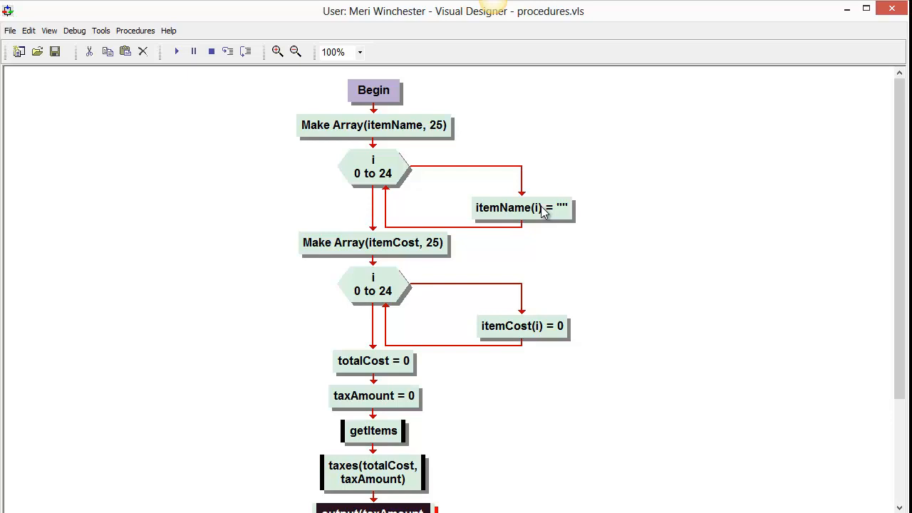
{"action": "mouse_move", "coordinate": [424, 249]}
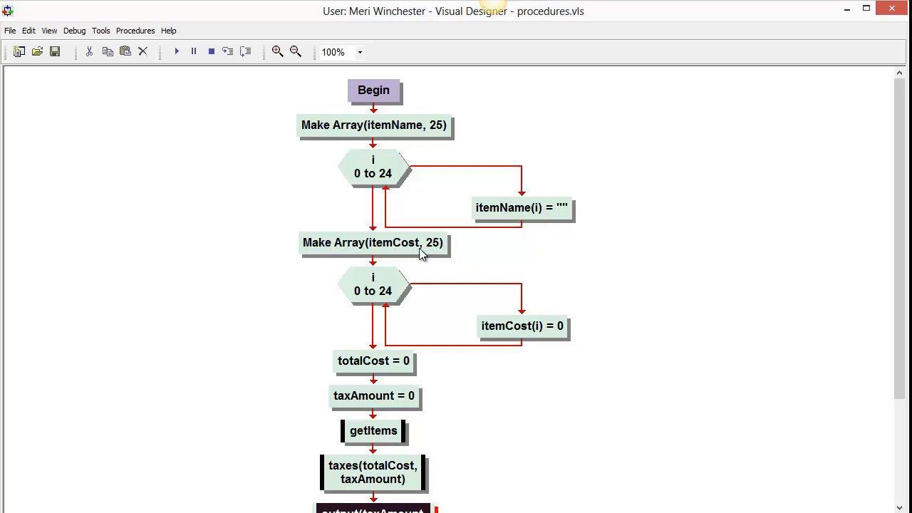
{"action": "mouse_move", "coordinate": [402, 319]}
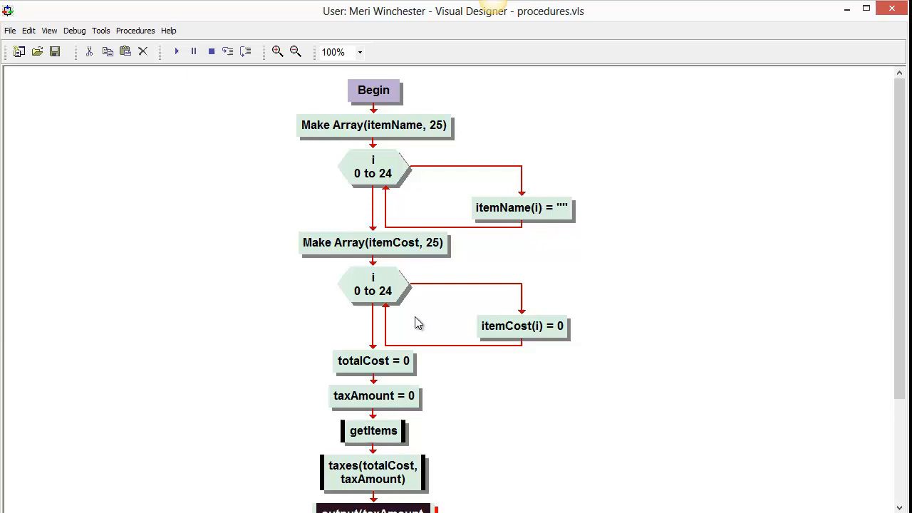
{"action": "mouse_move", "coordinate": [767, 382]}
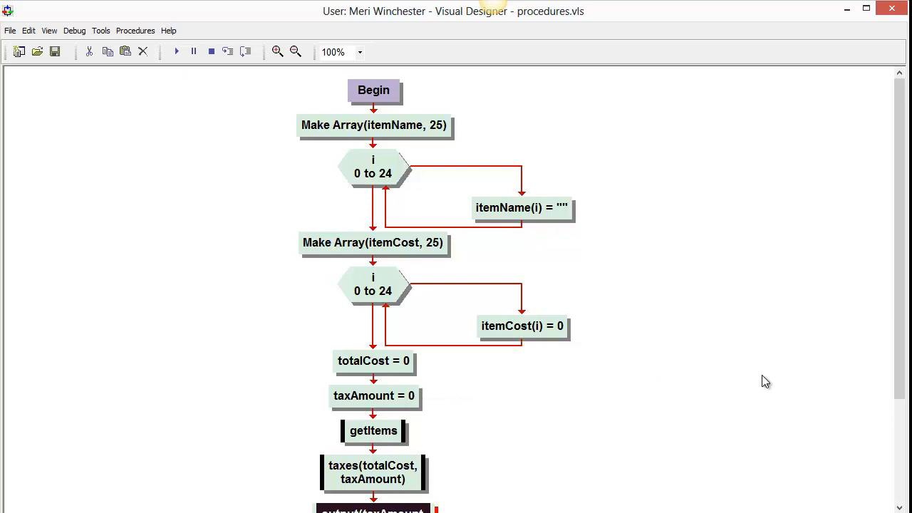
{"action": "mouse_move", "coordinate": [903, 325]}
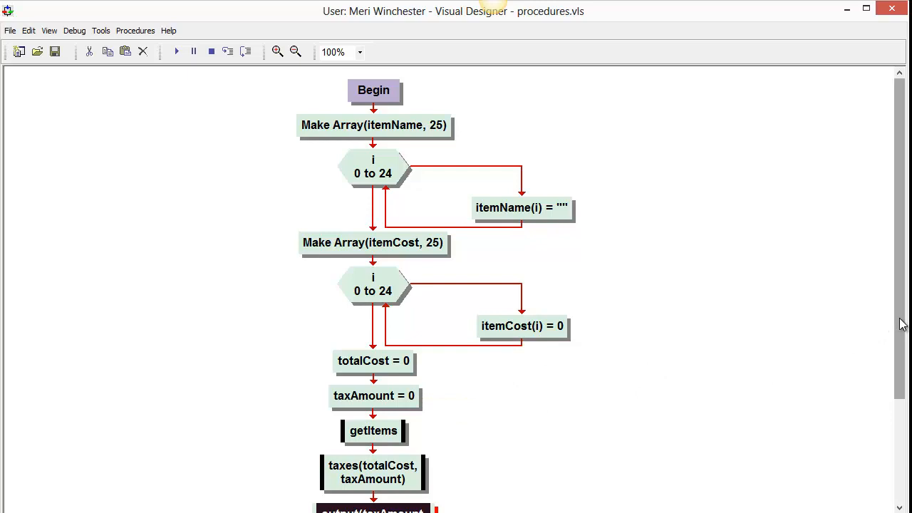
Step: Scroll the main flowchart down to the getItems, taxes and output calls and End
{"action": "scroll", "scroll_direction": "down", "scroll_amount": 3}
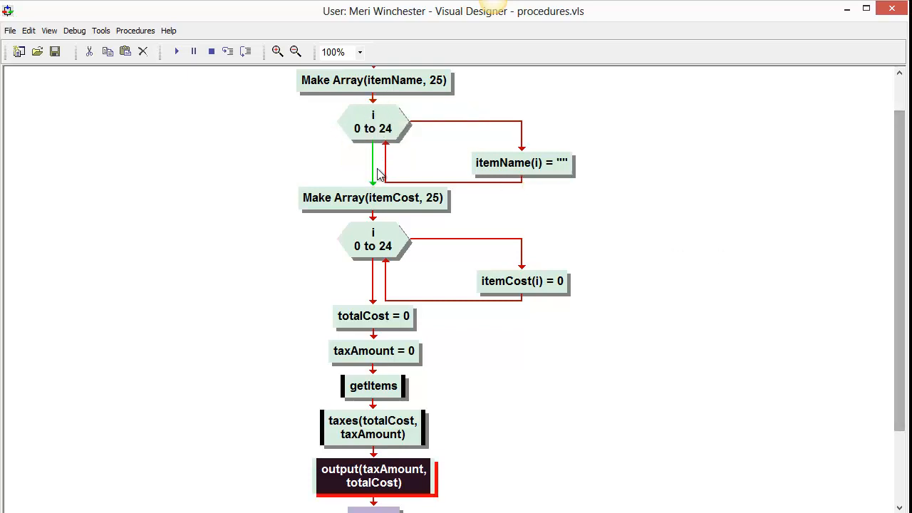
{"action": "mouse_move", "coordinate": [416, 113]}
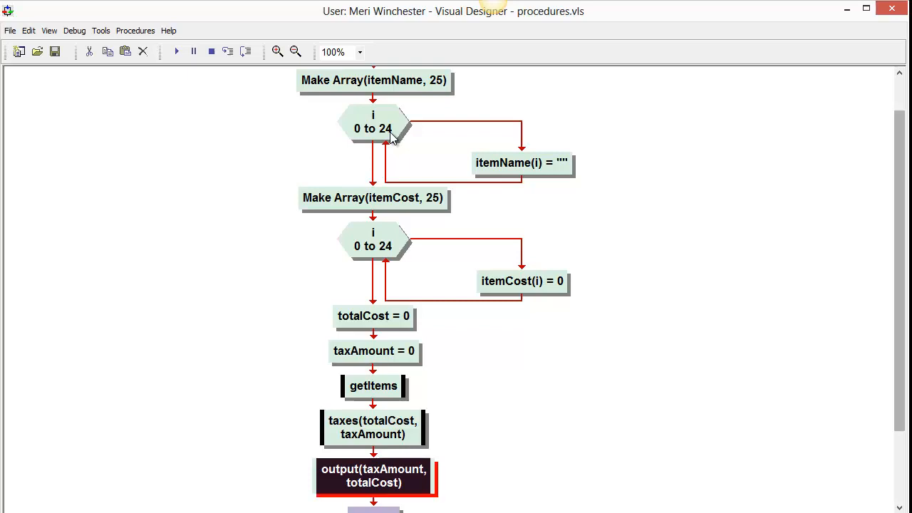
{"action": "mouse_move", "coordinate": [385, 321]}
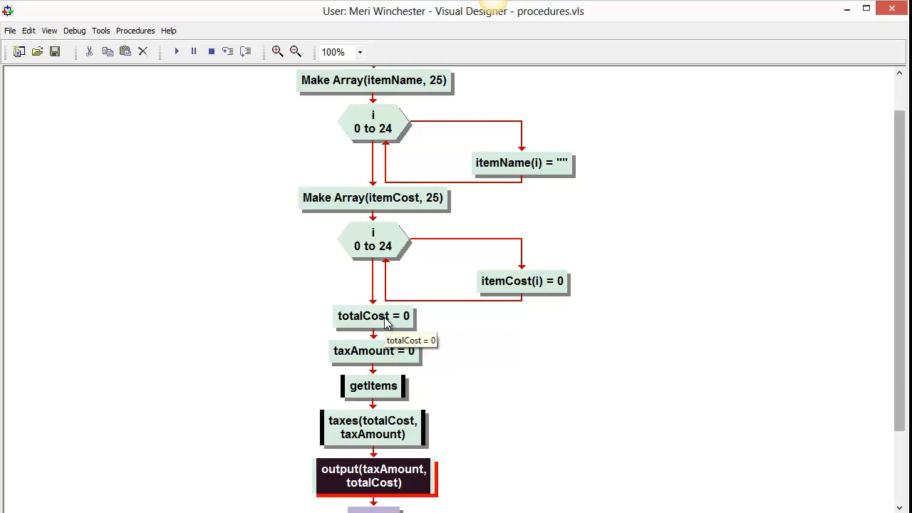
{"action": "mouse_move", "coordinate": [392, 385]}
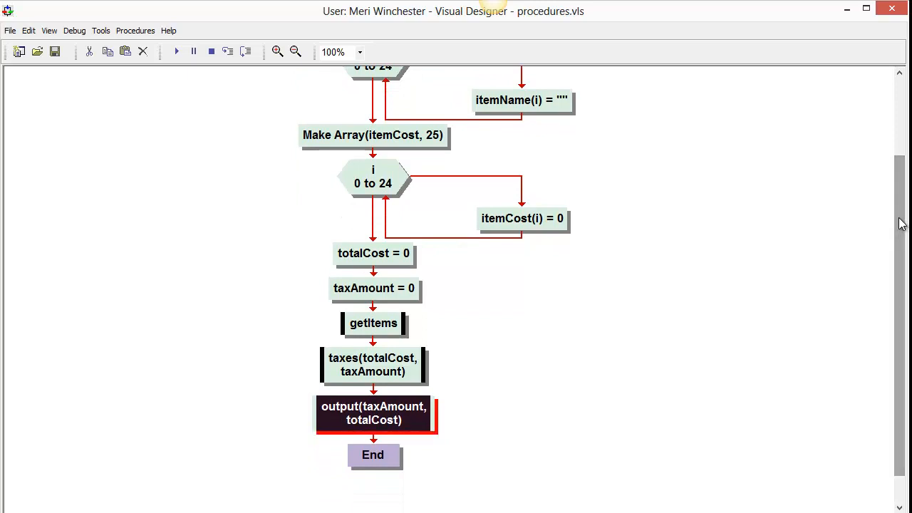
{"action": "mouse_move", "coordinate": [401, 275]}
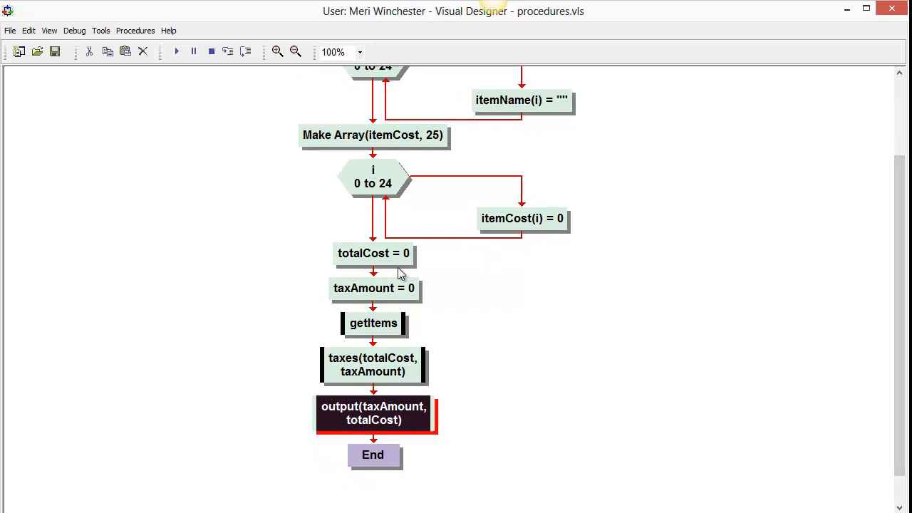
{"action": "mouse_move", "coordinate": [373, 322]}
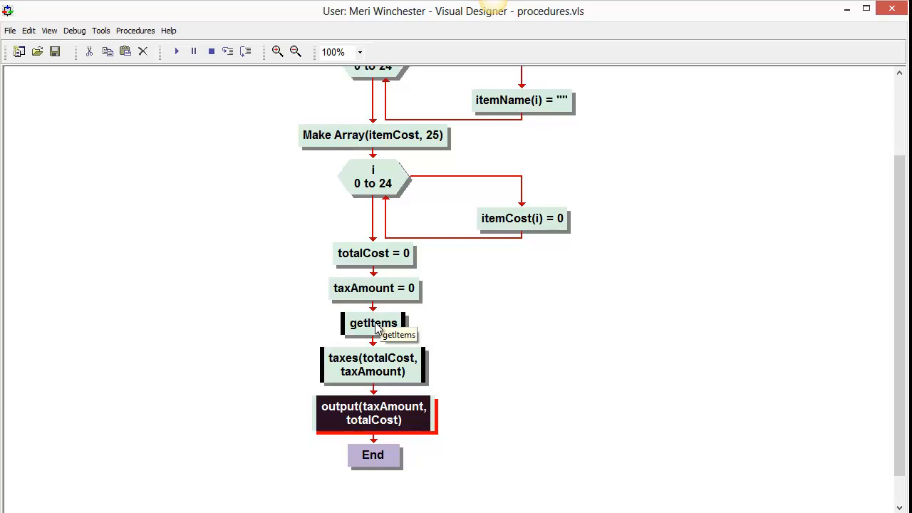
Step: Jump from the getItems call to its procedure declaration with the input loop
{"action": "right_click", "coordinate": [373, 322]}
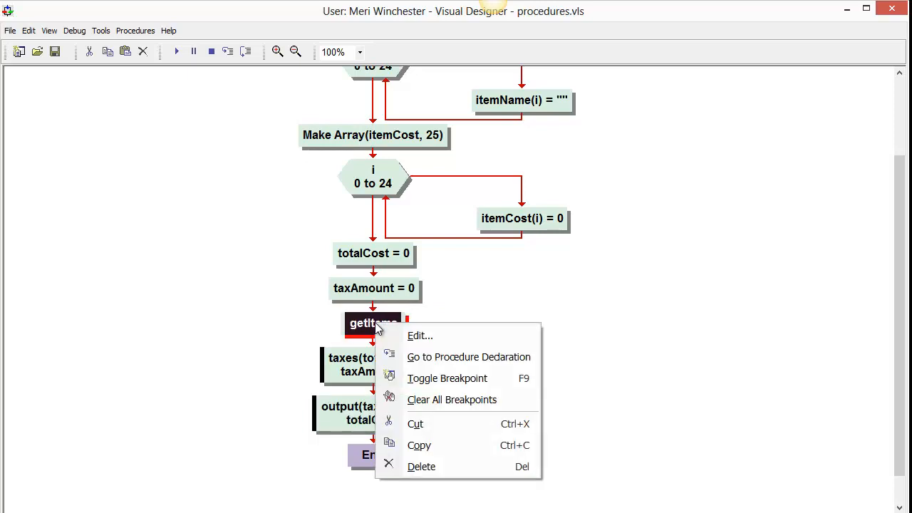
{"action": "left_click", "coordinate": [468, 356]}
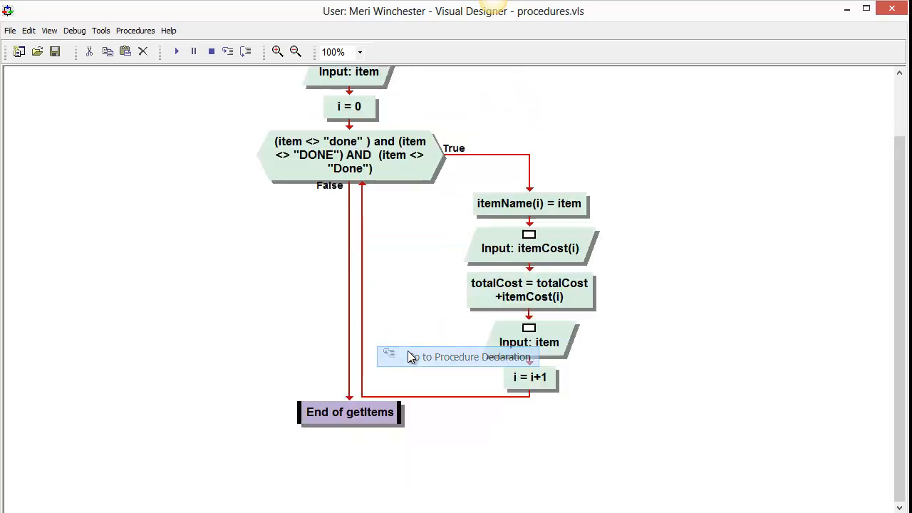
{"action": "mouse_move", "coordinate": [619, 277]}
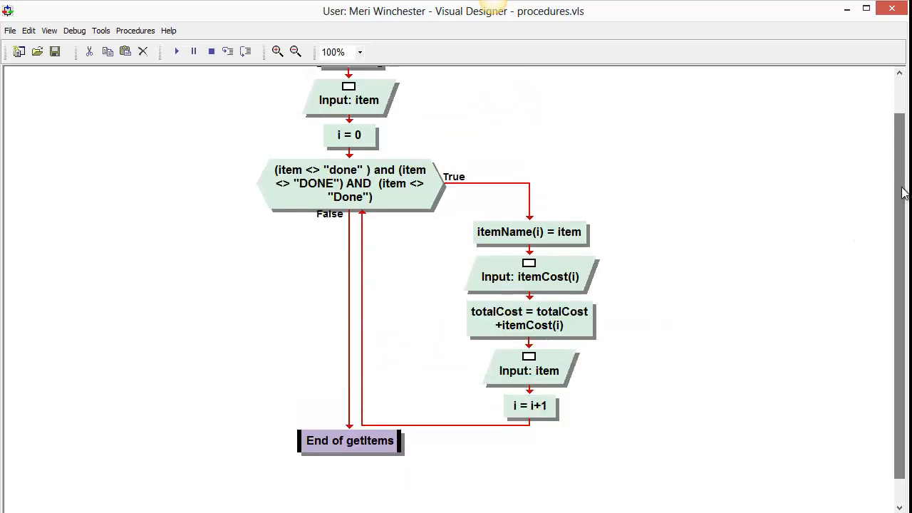
{"action": "mouse_move", "coordinate": [331, 91]}
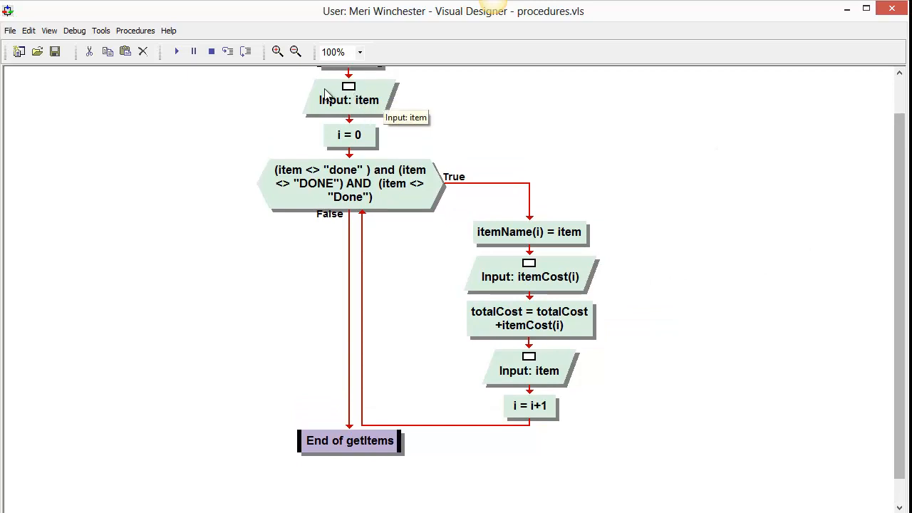
{"action": "mouse_move", "coordinate": [348, 135]}
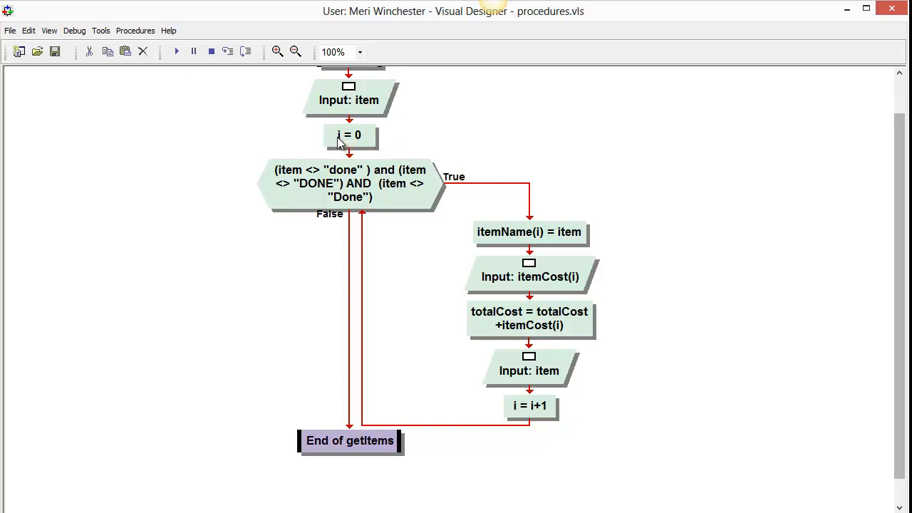
{"action": "mouse_move", "coordinate": [349, 141]}
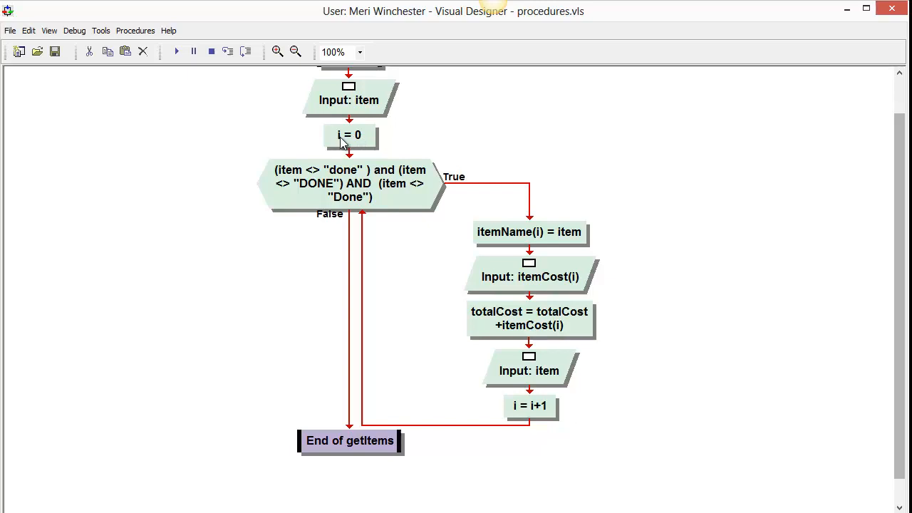
{"action": "mouse_move", "coordinate": [292, 178]}
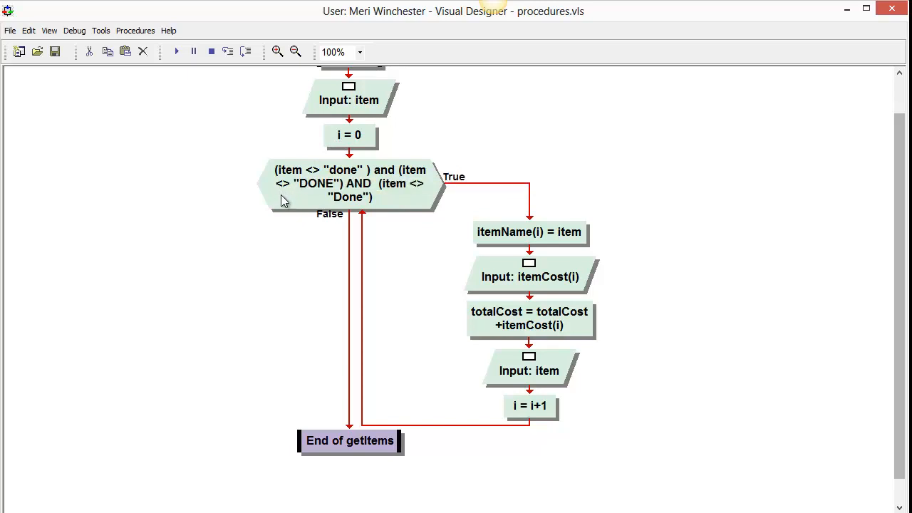
{"action": "mouse_move", "coordinate": [337, 202]}
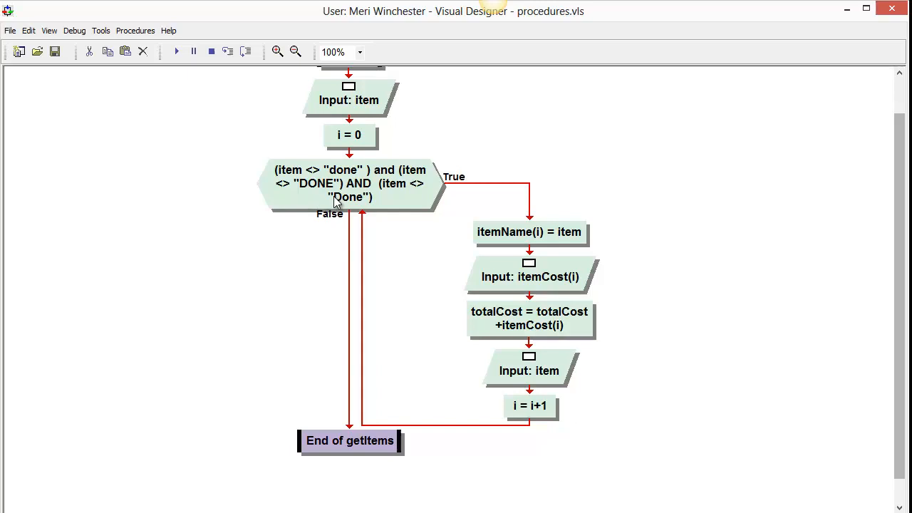
{"action": "mouse_move", "coordinate": [312, 179]}
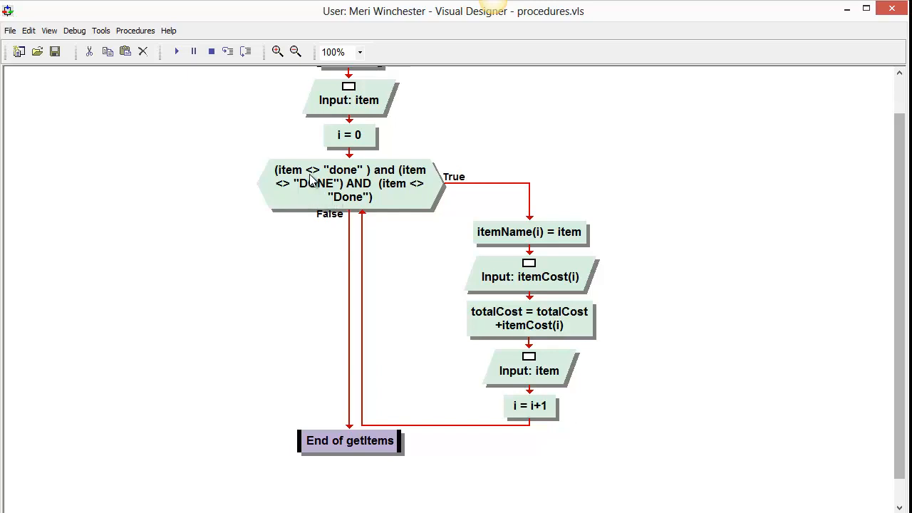
{"action": "mouse_move", "coordinate": [347, 178]}
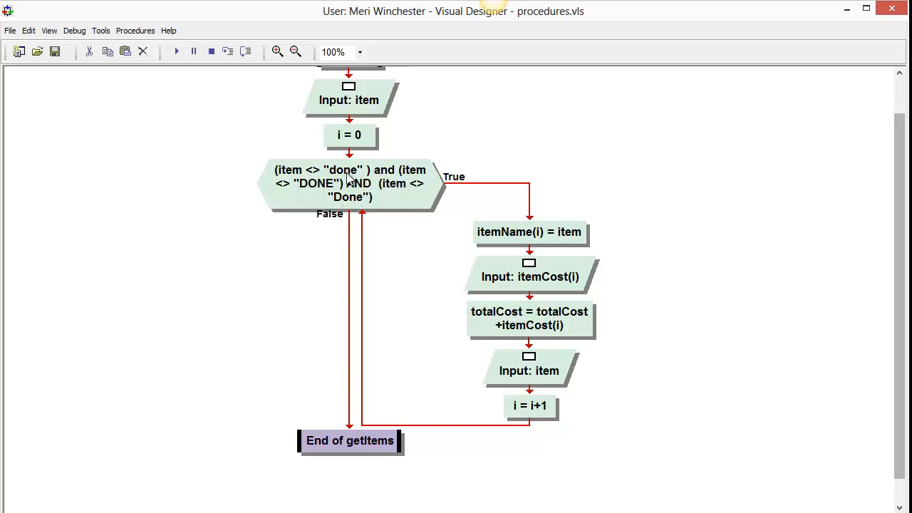
{"action": "mouse_move", "coordinate": [333, 193]}
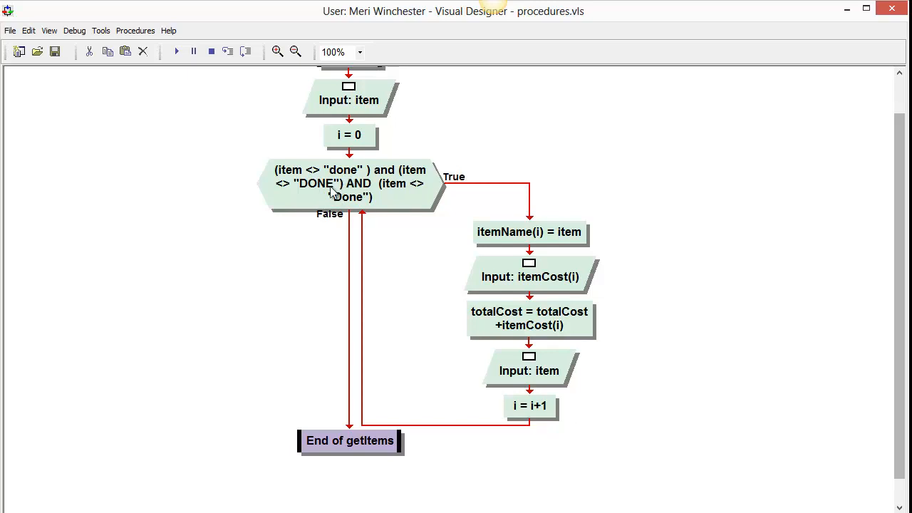
{"action": "mouse_move", "coordinate": [345, 208]}
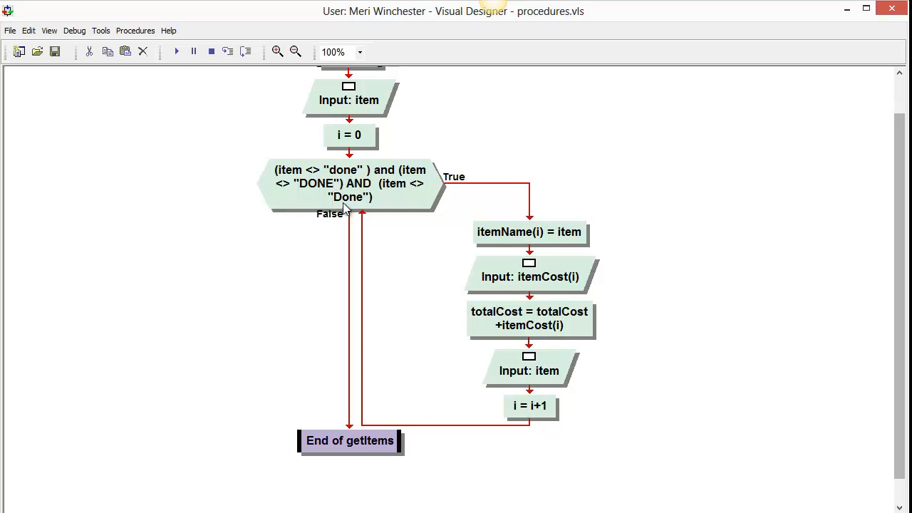
{"action": "mouse_move", "coordinate": [365, 211]}
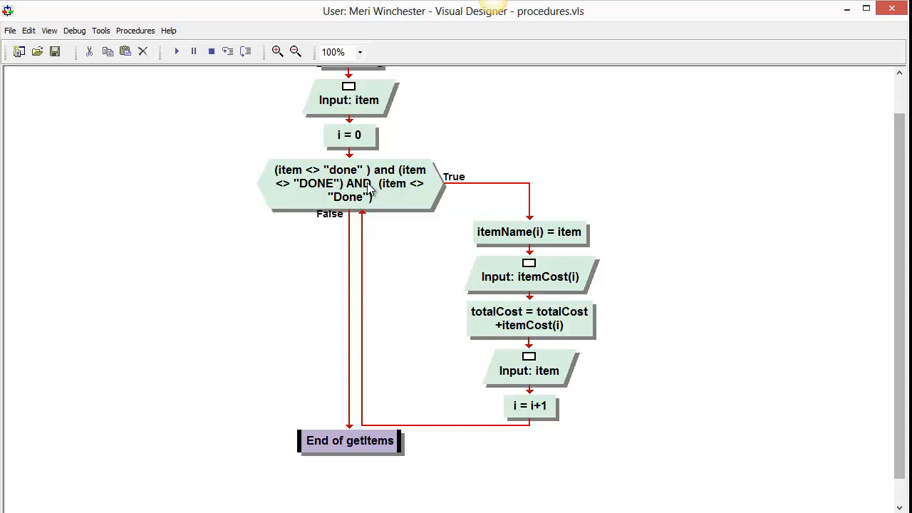
{"action": "mouse_move", "coordinate": [368, 188]}
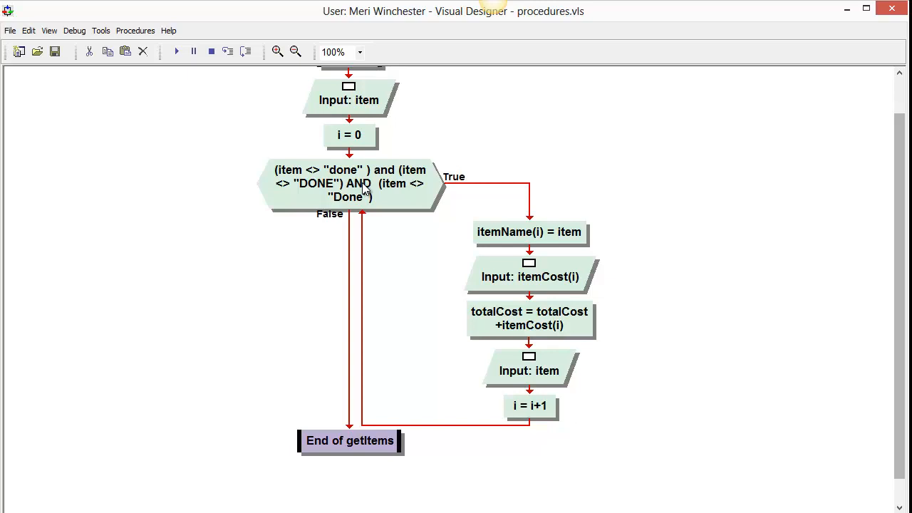
{"action": "mouse_move", "coordinate": [377, 201]}
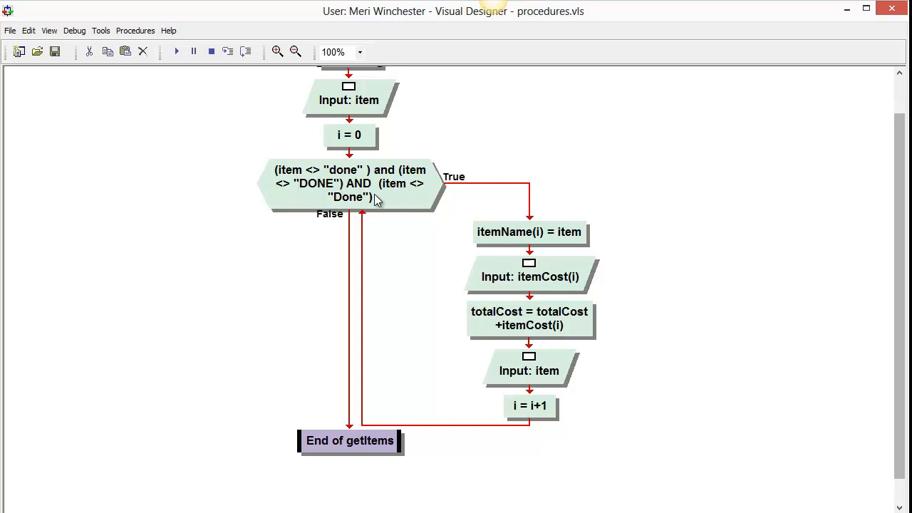
{"action": "mouse_move", "coordinate": [399, 191]}
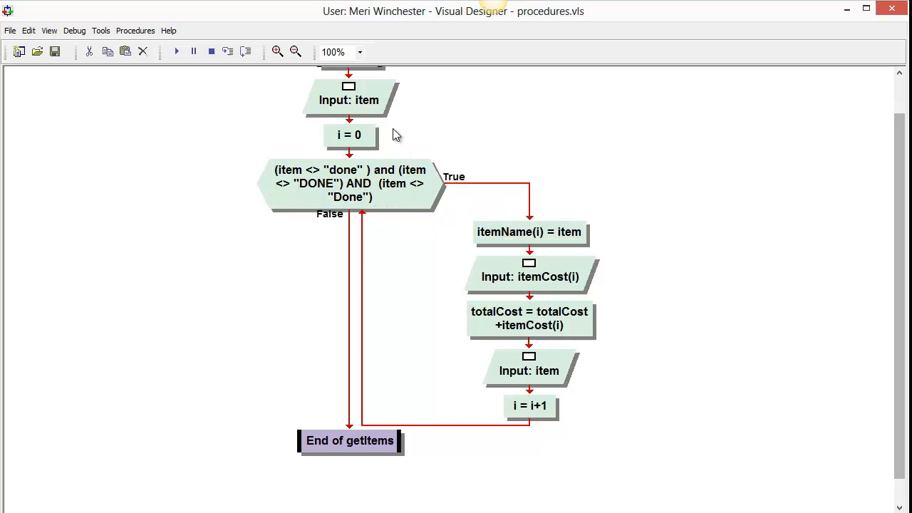
{"action": "mouse_move", "coordinate": [540, 234]}
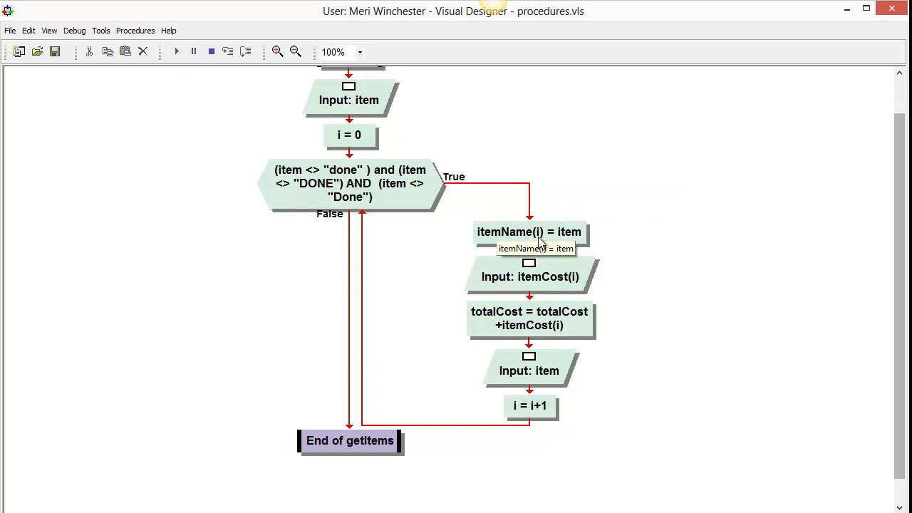
{"action": "mouse_move", "coordinate": [549, 288]}
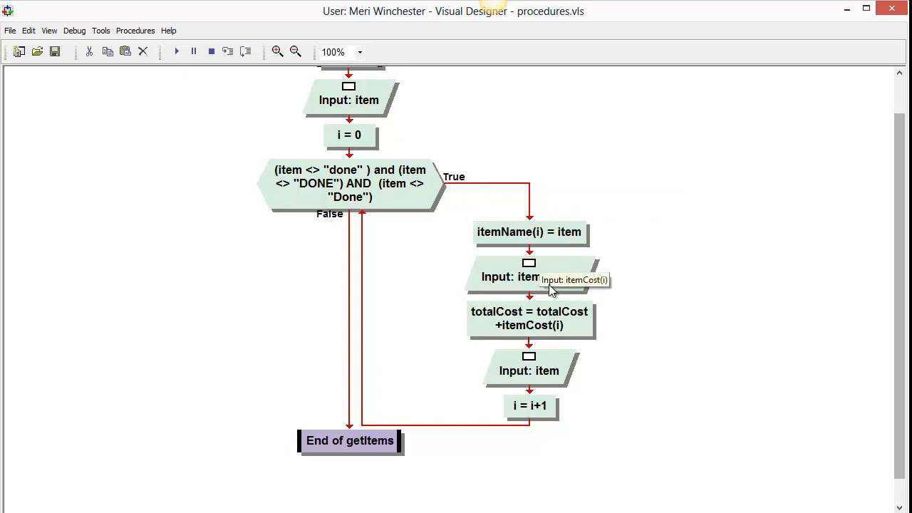
{"action": "mouse_move", "coordinate": [516, 322]}
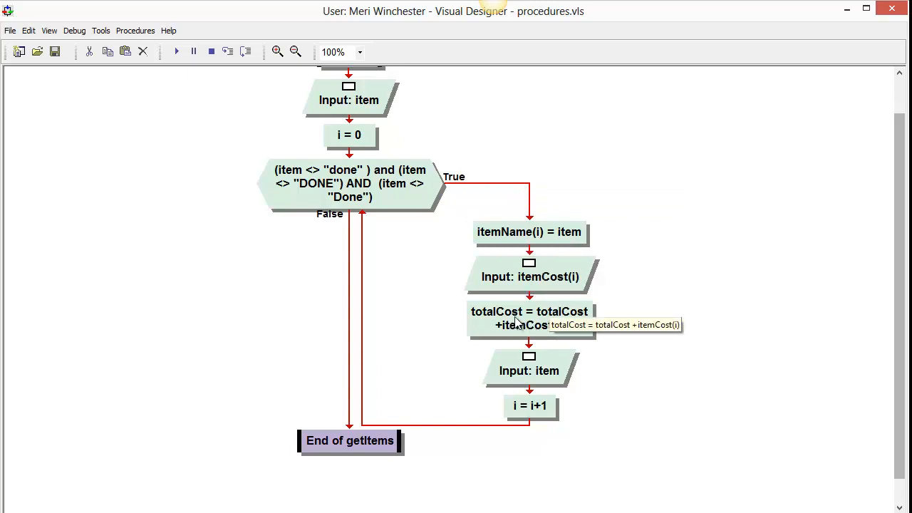
{"action": "mouse_move", "coordinate": [543, 326]}
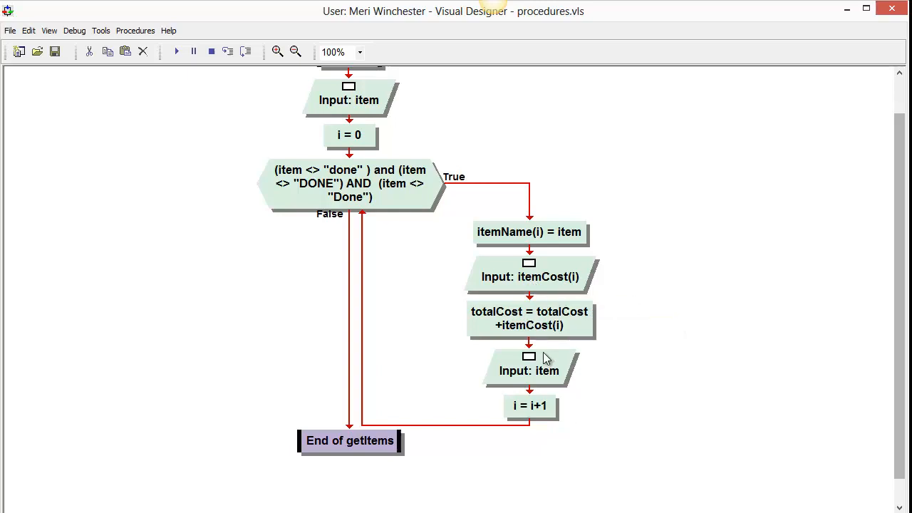
{"action": "mouse_move", "coordinate": [527, 373]}
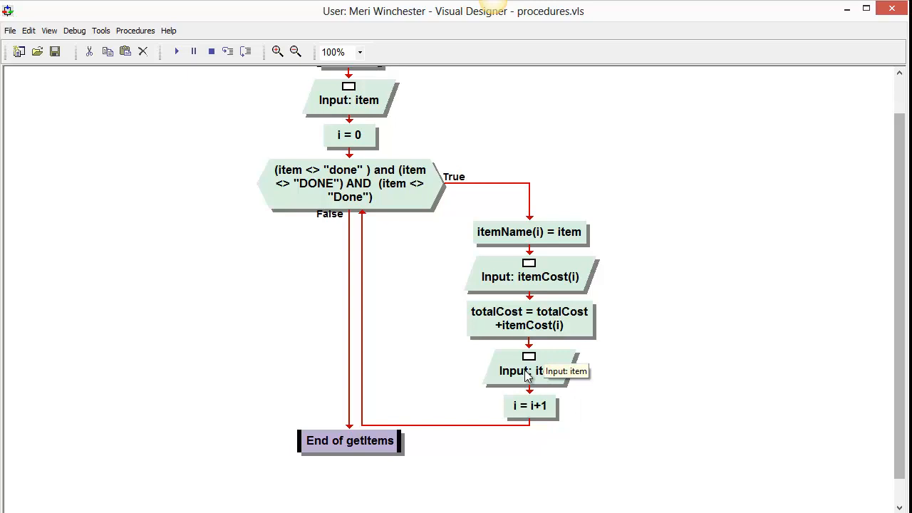
{"action": "mouse_move", "coordinate": [535, 412]}
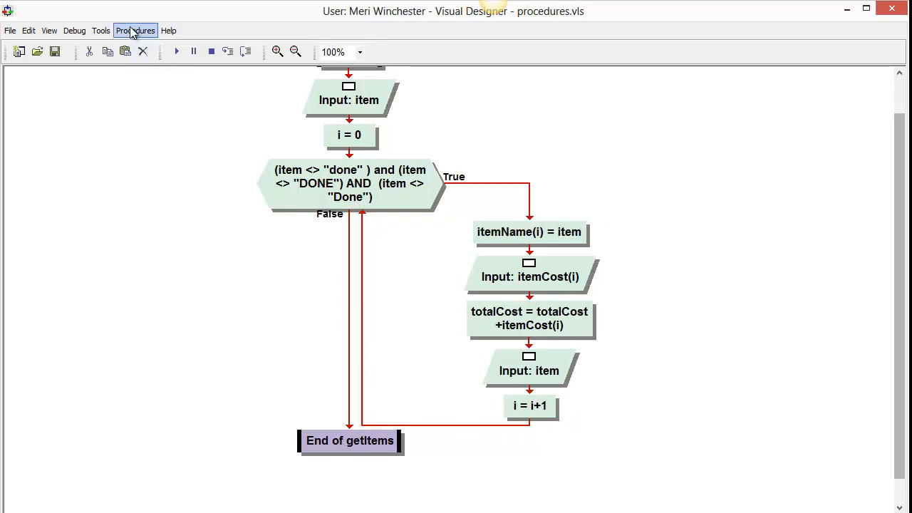
Step: Switch to the taxes procedure via the Procedures menu
{"action": "left_click", "coordinate": [134, 30]}
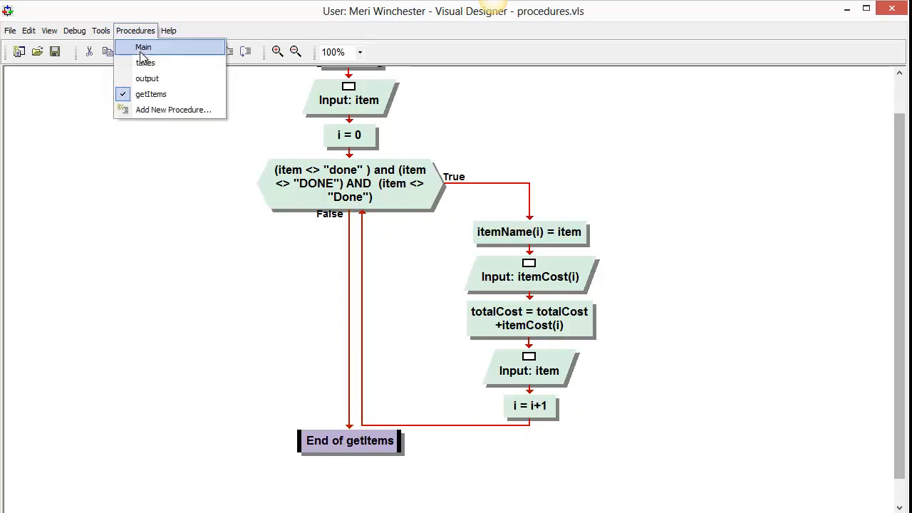
{"action": "left_click", "coordinate": [142, 47]}
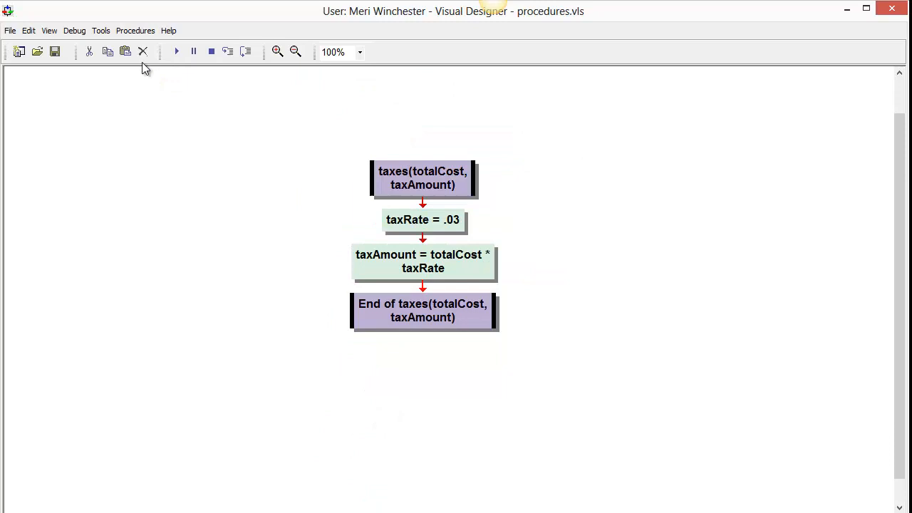
{"action": "mouse_move", "coordinate": [419, 229]}
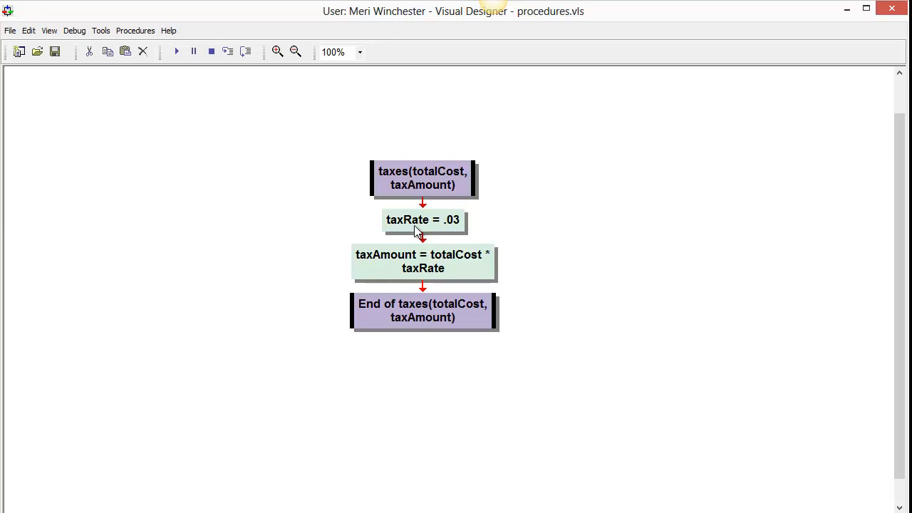
{"action": "mouse_move", "coordinate": [436, 267]}
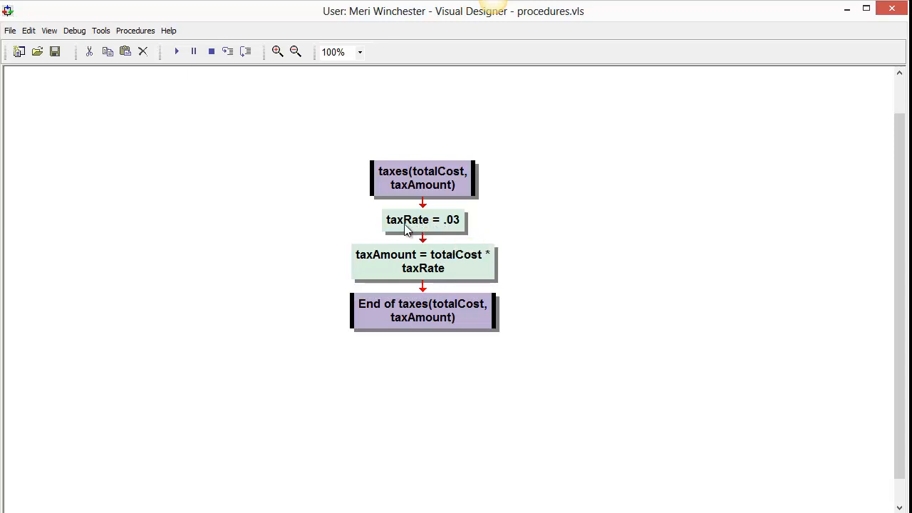
{"action": "mouse_move", "coordinate": [443, 234]}
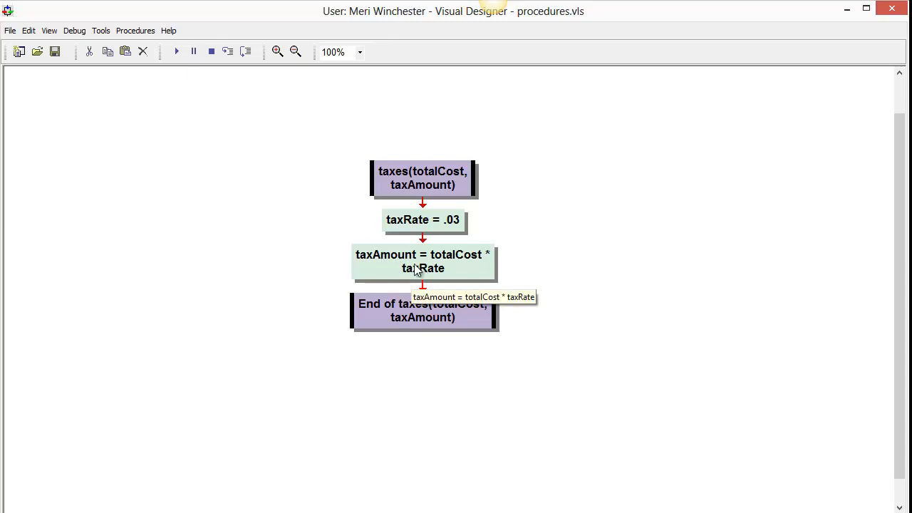
{"action": "mouse_move", "coordinate": [440, 276]}
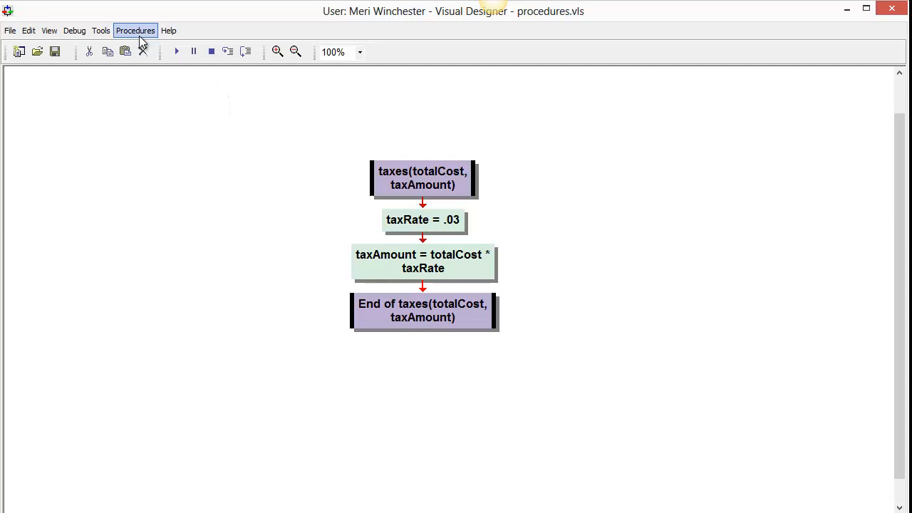
Step: Scroll to the output call block and bring up its context actions
{"action": "scroll", "scroll_direction": "down", "scroll_amount": 3}
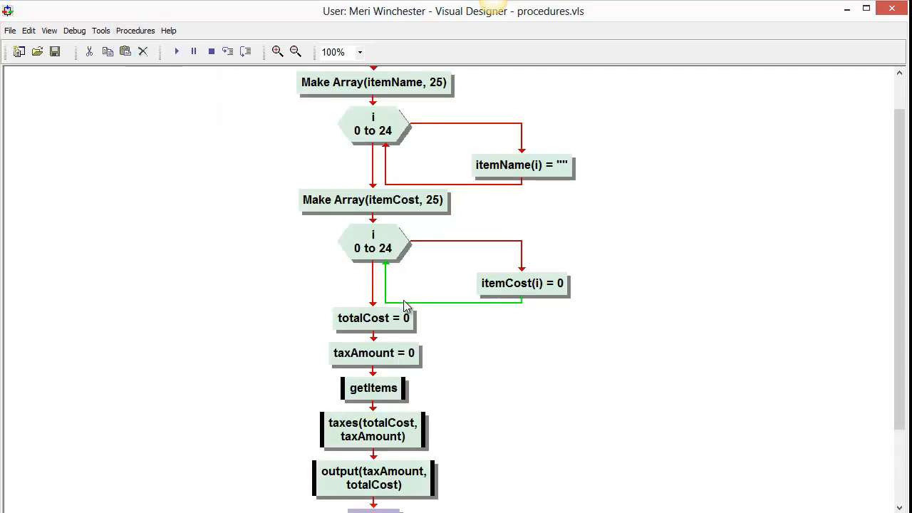
{"action": "mouse_move", "coordinate": [411, 479]}
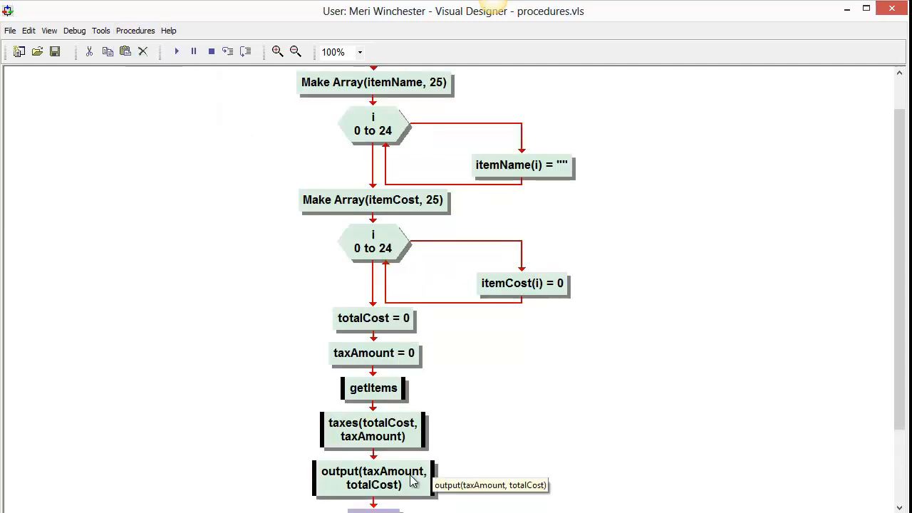
{"action": "right_click", "coordinate": [373, 477]}
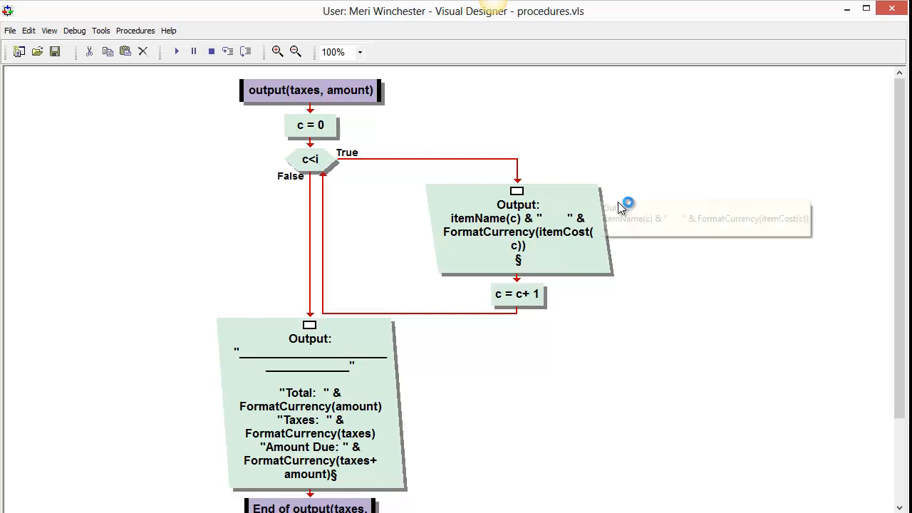
{"action": "mouse_move", "coordinate": [527, 294]}
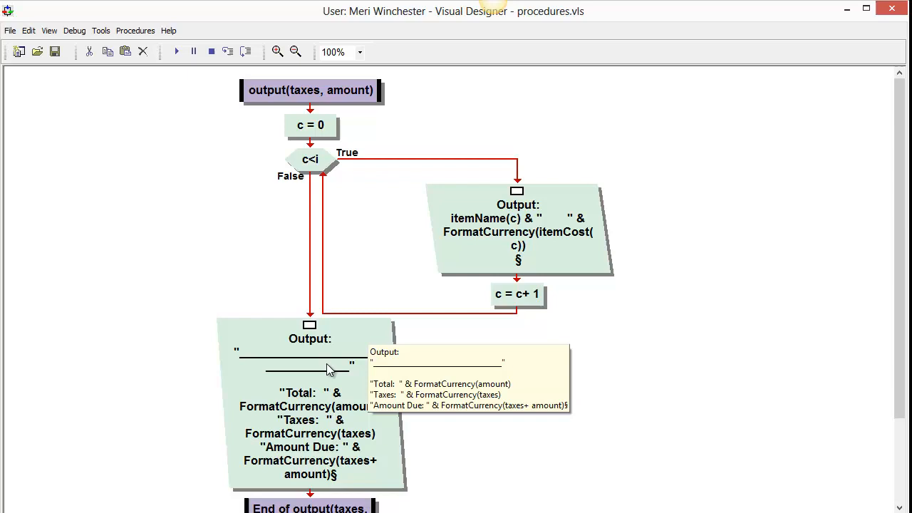
{"action": "mouse_move", "coordinate": [277, 411]}
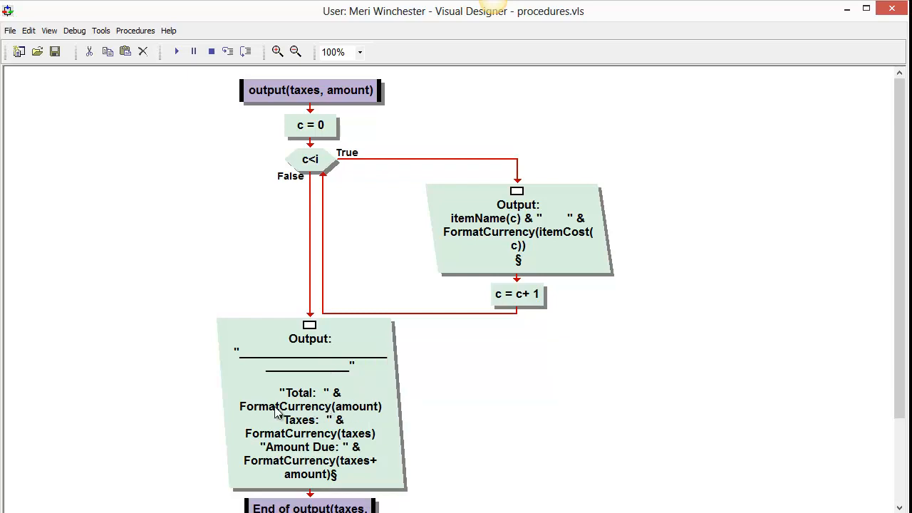
{"action": "mouse_move", "coordinate": [298, 417]}
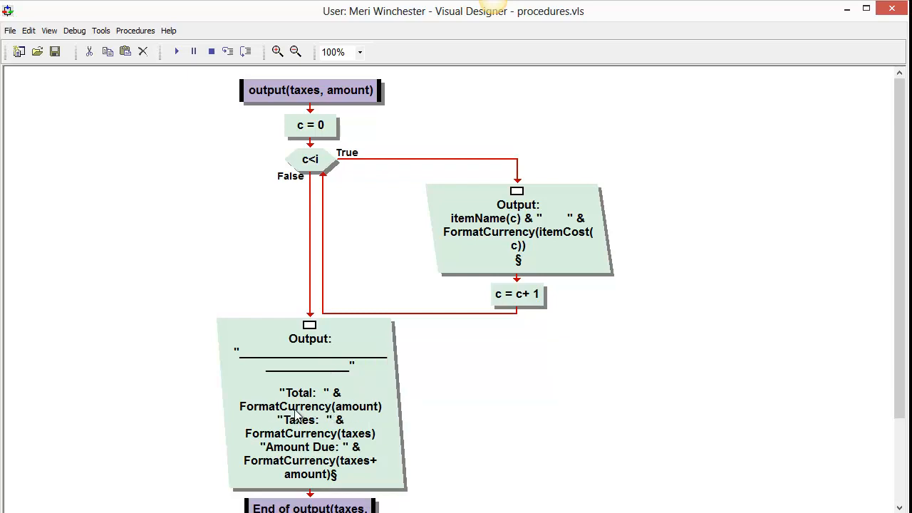
{"action": "mouse_move", "coordinate": [310, 439]}
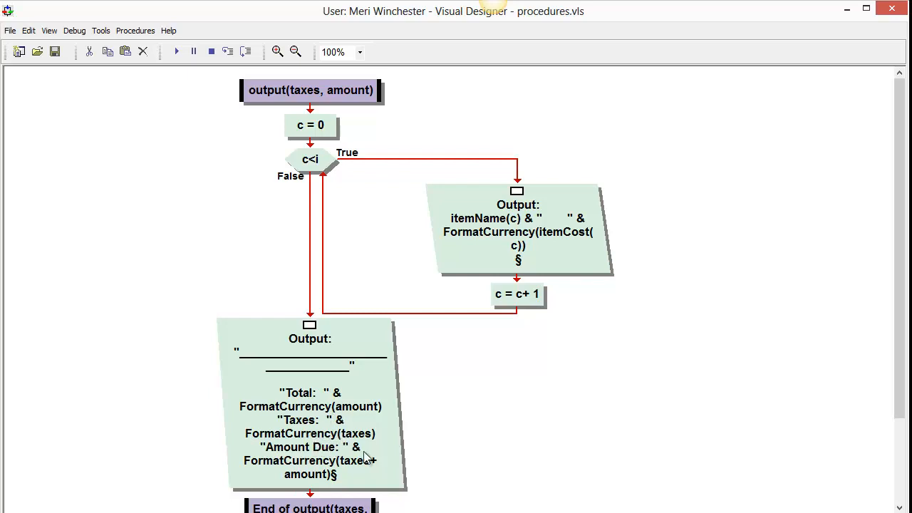
{"action": "scroll", "scroll_direction": "down", "scroll_amount": 3}
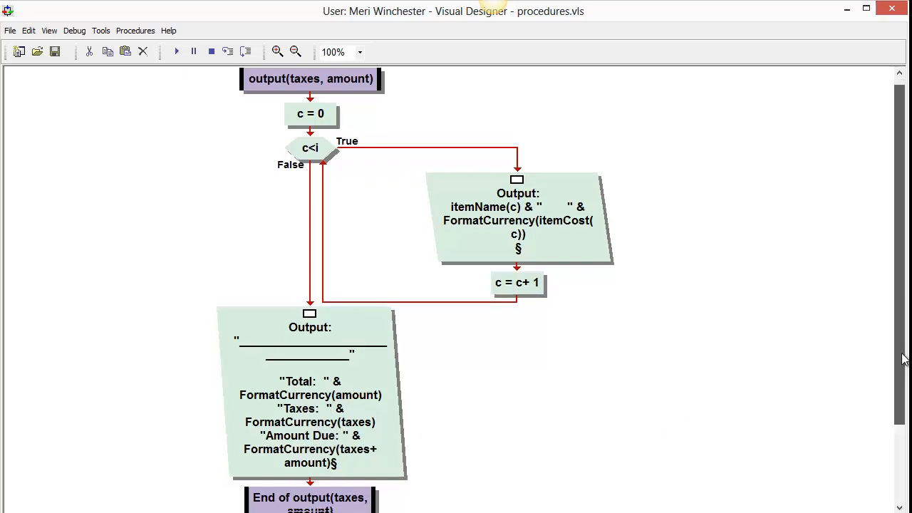
{"action": "scroll", "scroll_direction": "down", "scroll_amount": 3}
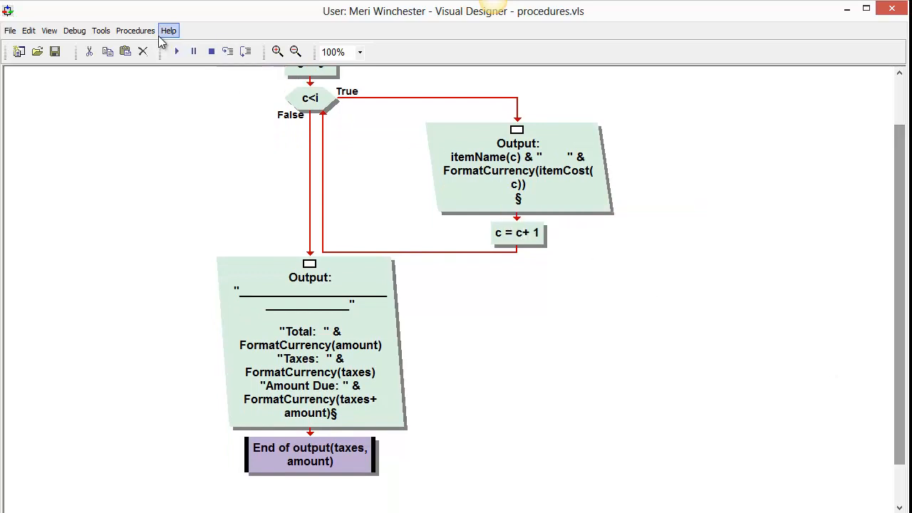
{"action": "left_click", "coordinate": [174, 51]}
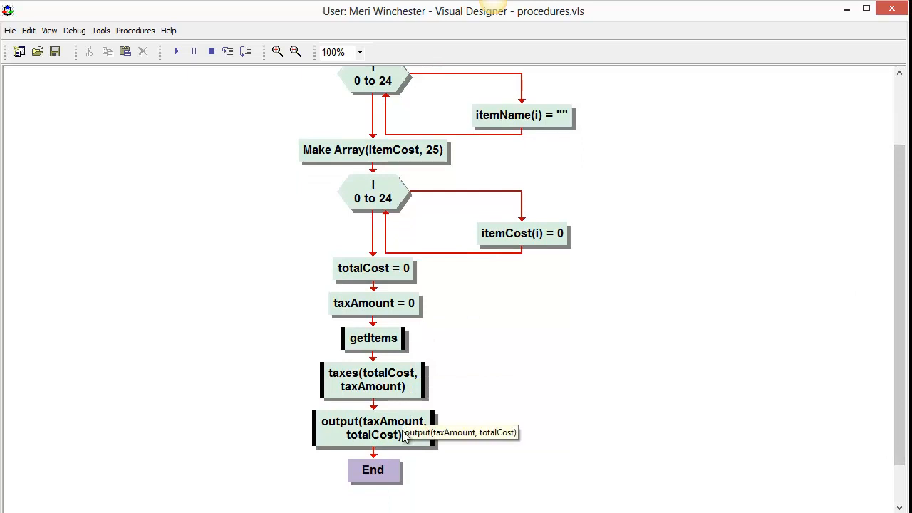
{"action": "mouse_move", "coordinate": [406, 436]}
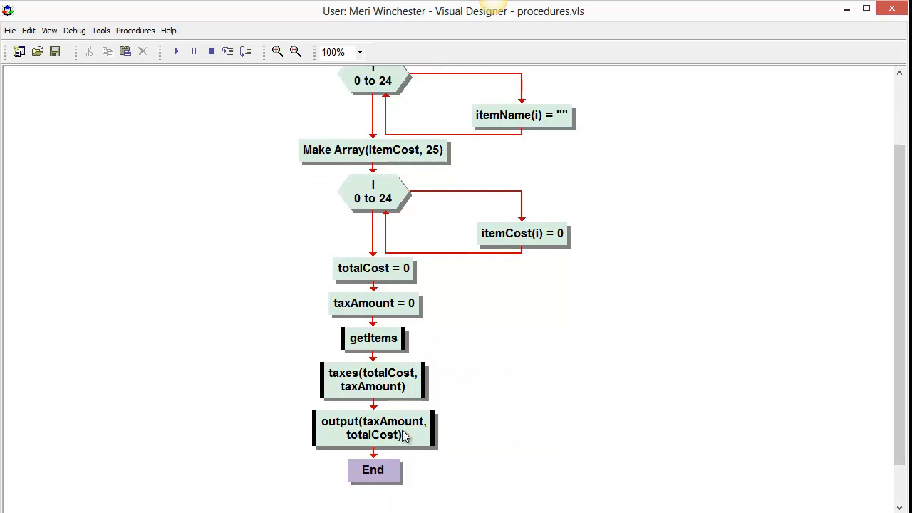
{"action": "mouse_move", "coordinate": [397, 388]}
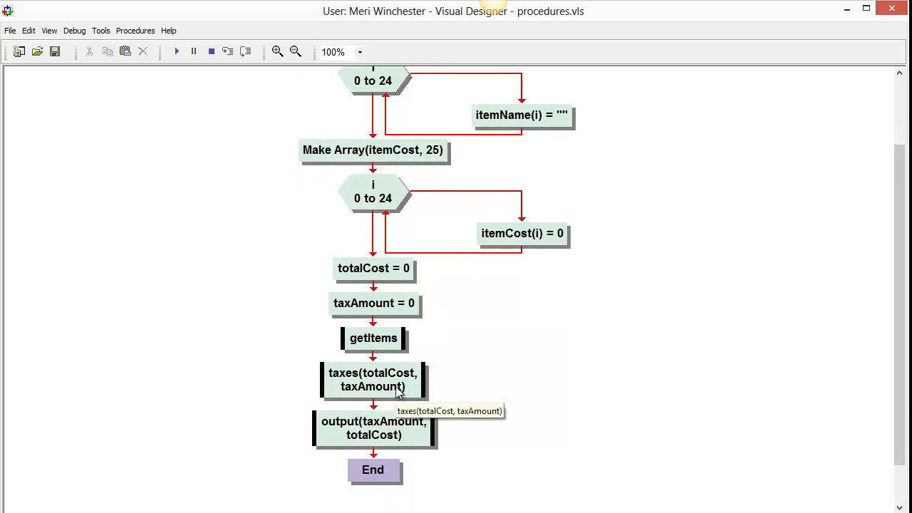
{"action": "mouse_move", "coordinate": [391, 425]}
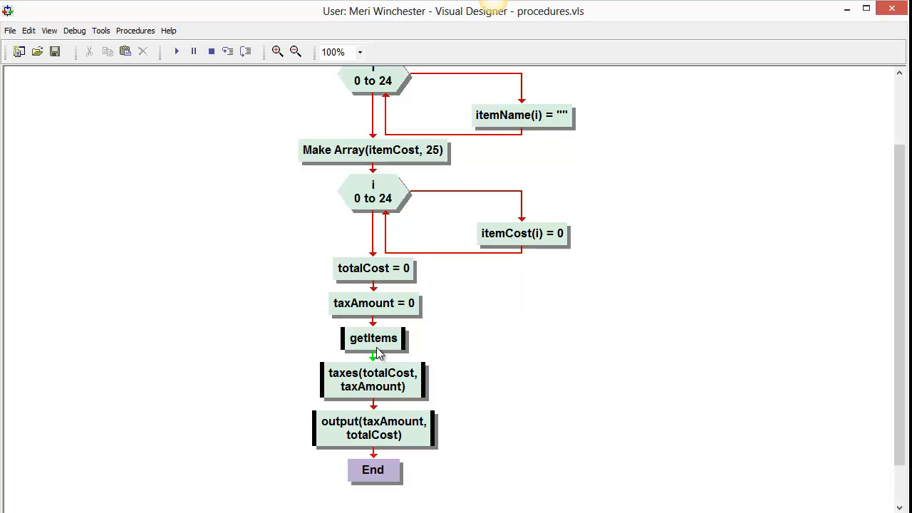
{"action": "mouse_move", "coordinate": [377, 385]}
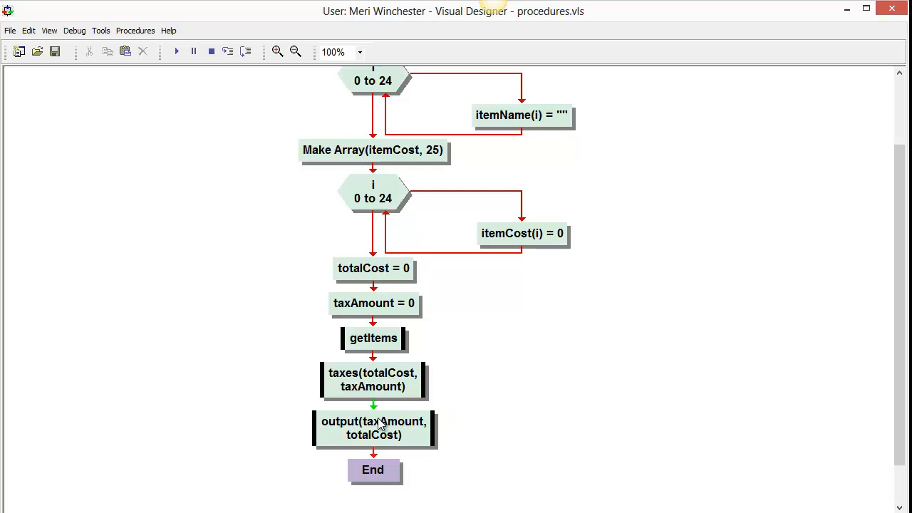
{"action": "mouse_move", "coordinate": [388, 435]}
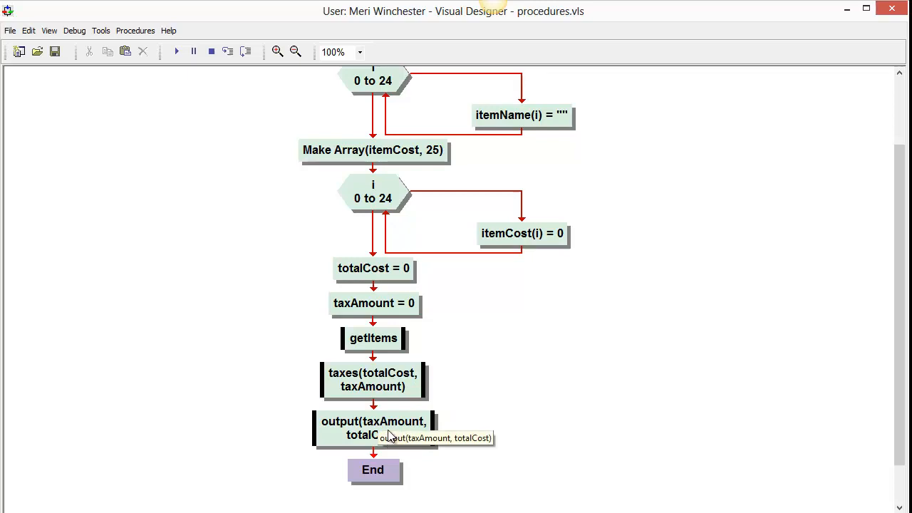
{"action": "mouse_move", "coordinate": [390, 386]}
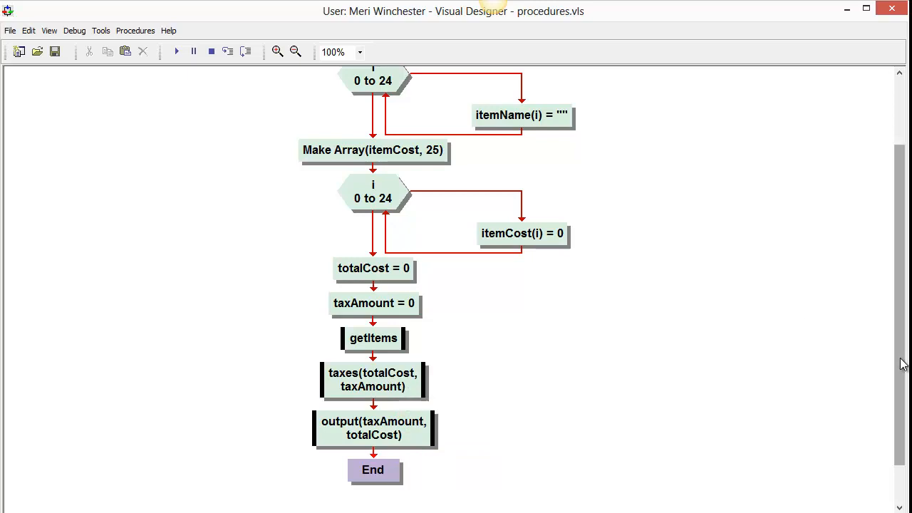
Step: Scroll back up the main flowchart to the procedure calls
{"action": "scroll", "scroll_direction": "up", "scroll_amount": 3}
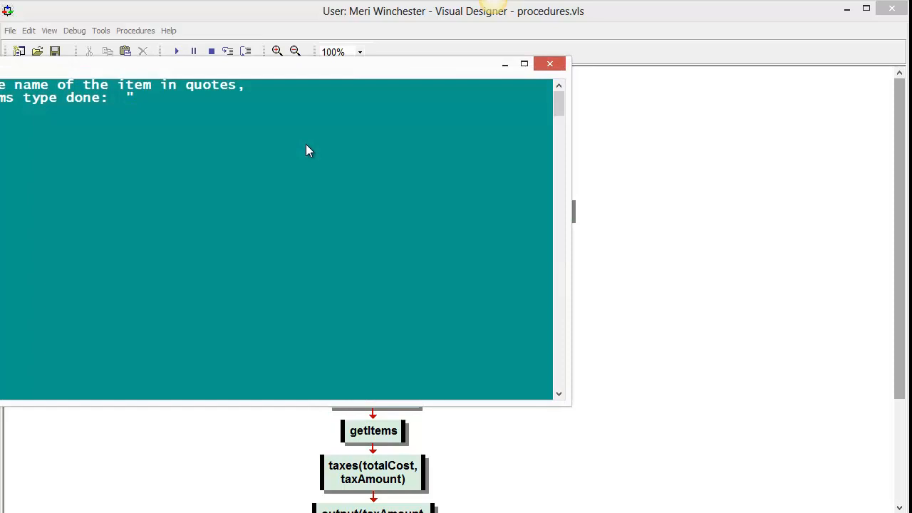
Step: Enter socks, shoes at 35.99 and handbag at 75.0 in the console, then done
{"action": "type", "text": "socks\""}
{"action": "type", "text": "\"sh"}
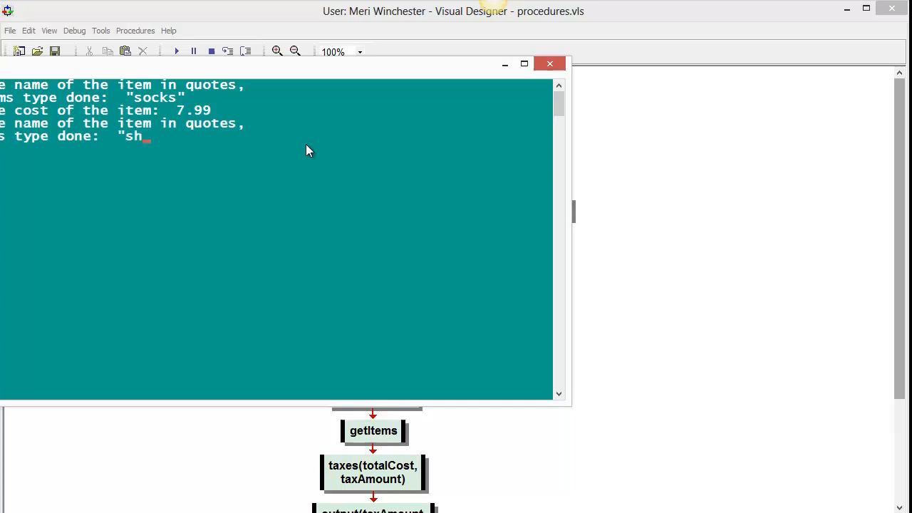
{"action": "type", "text": "oes\""}
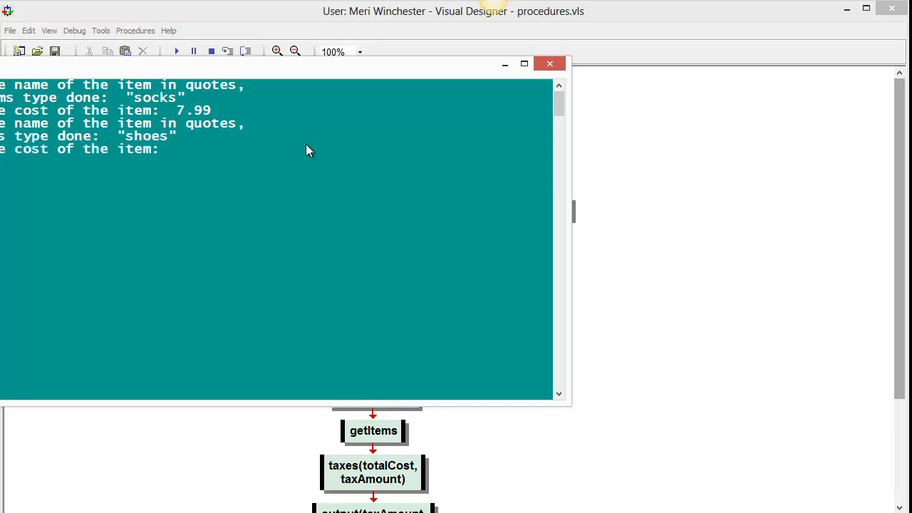
{"action": "type", "text": "35.99"}
{"action": "type", "text": "\"han"}
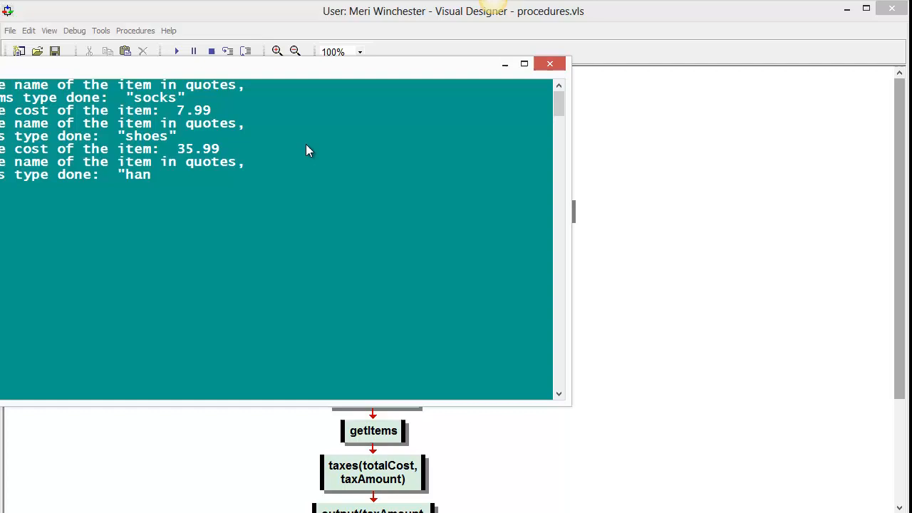
{"action": "type", "text": "dbag\""}
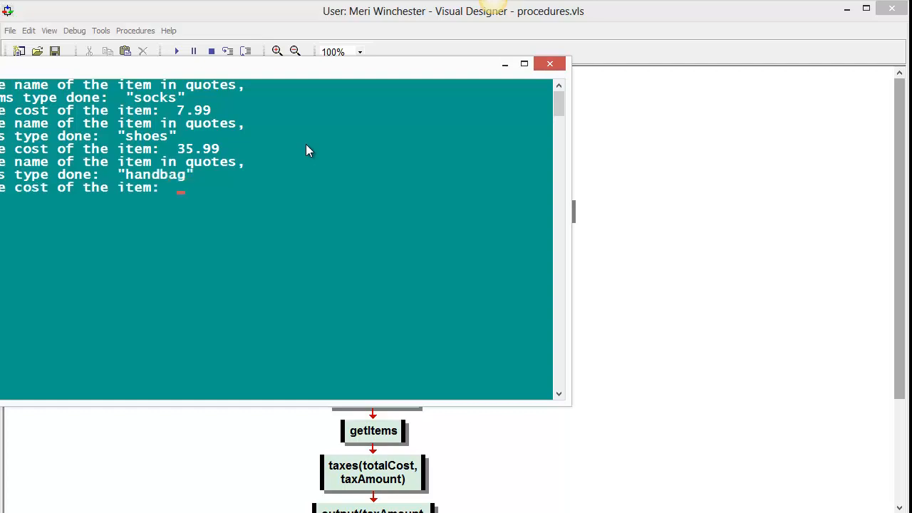
{"action": "type", "text": "75.00"}
{"action": "type", "text": "\""}
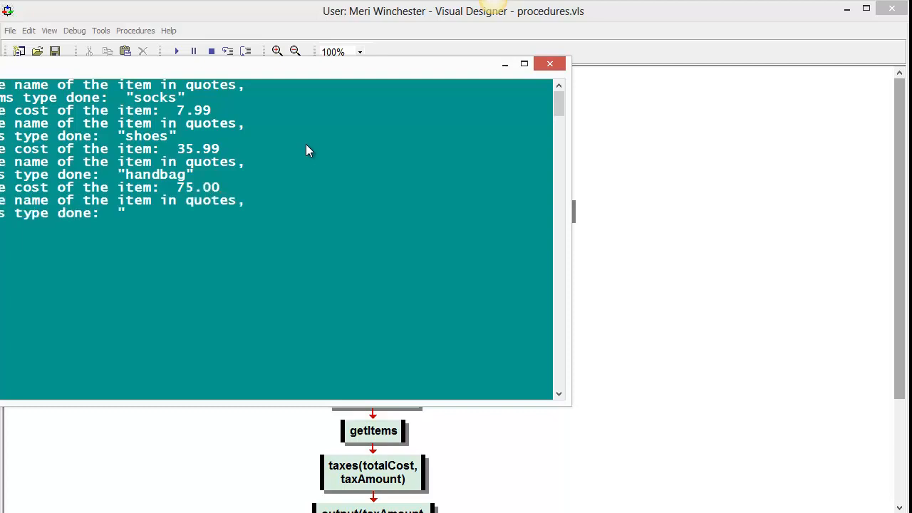
{"action": "type", "text": "done"}
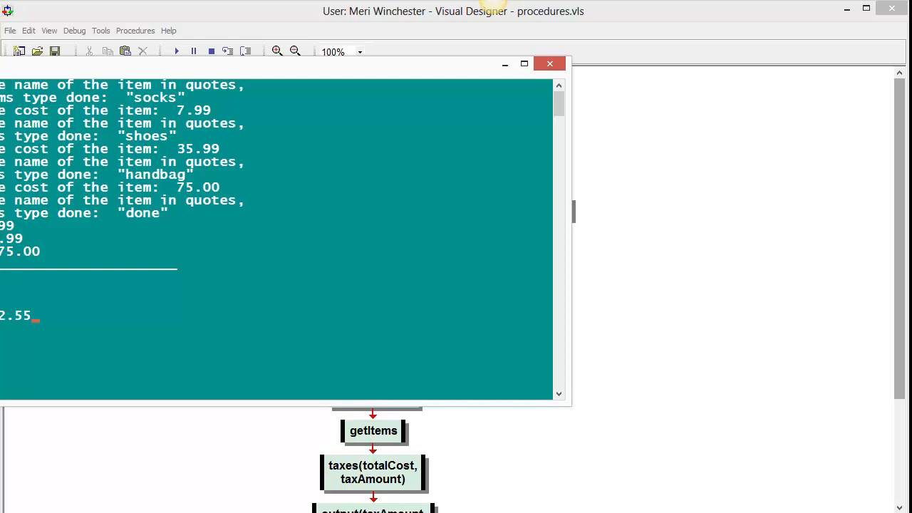
{"action": "mouse_move", "coordinate": [17, 331]}
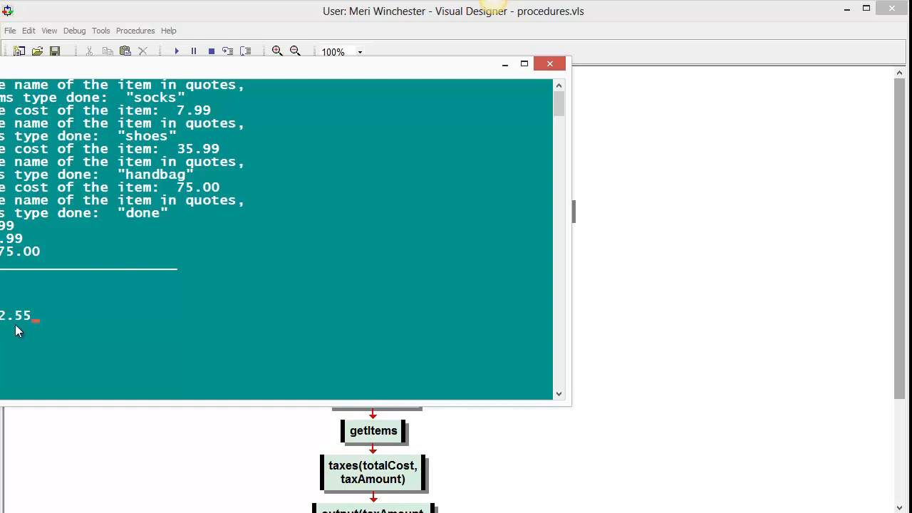
{"action": "mouse_move", "coordinate": [205, 298]}
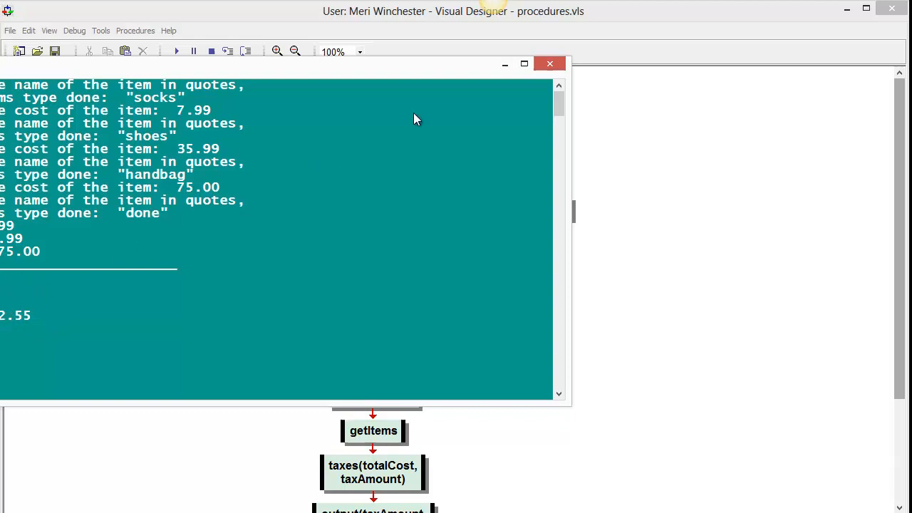
Step: Close the output console and scroll the main flowchart down to End
{"action": "left_click", "coordinate": [550, 63]}
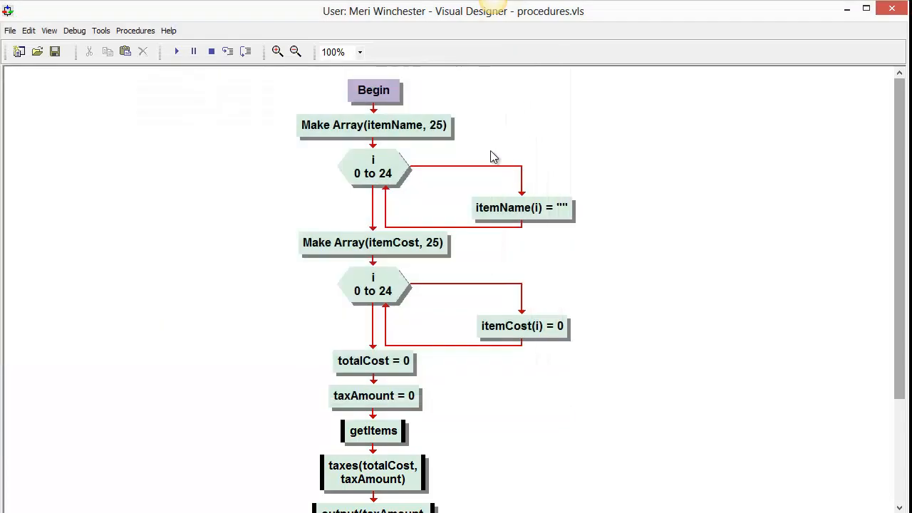
{"action": "scroll", "scroll_direction": "down", "scroll_amount": 3}
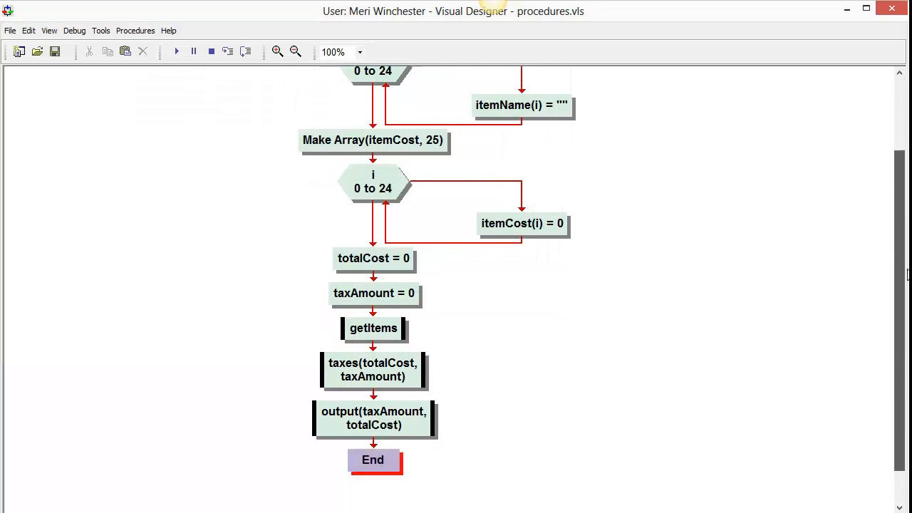
{"action": "scroll", "scroll_direction": "down", "scroll_amount": 3}
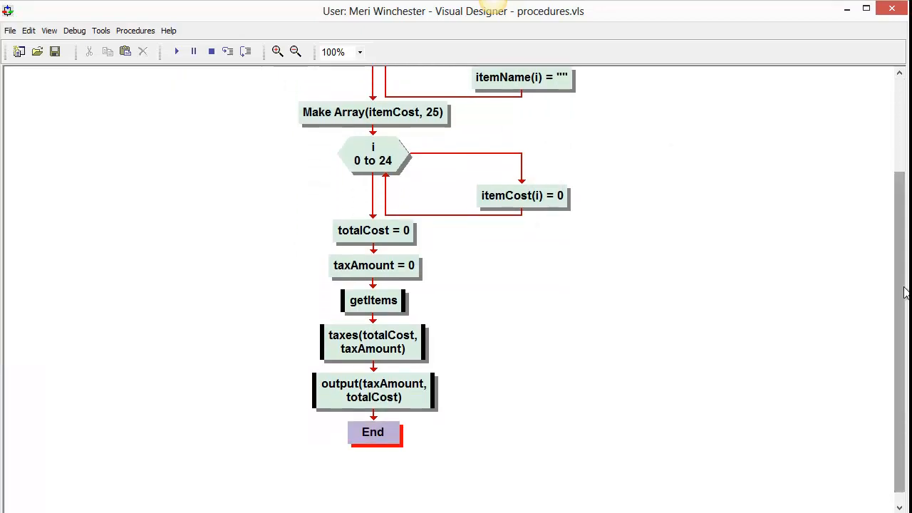